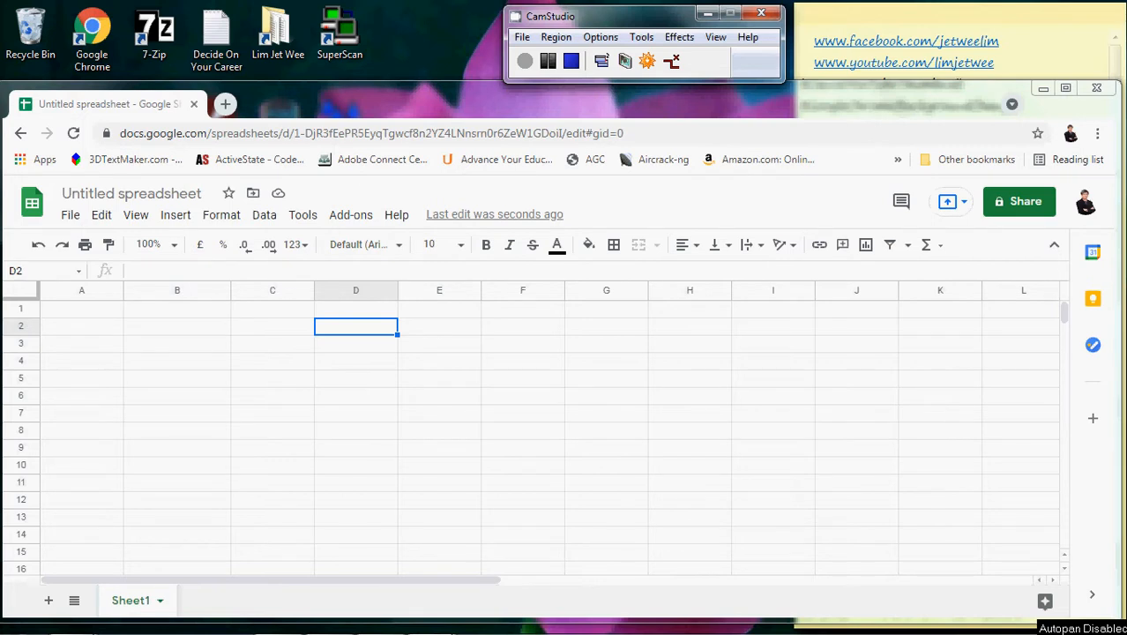
mouse_move(32, 202)
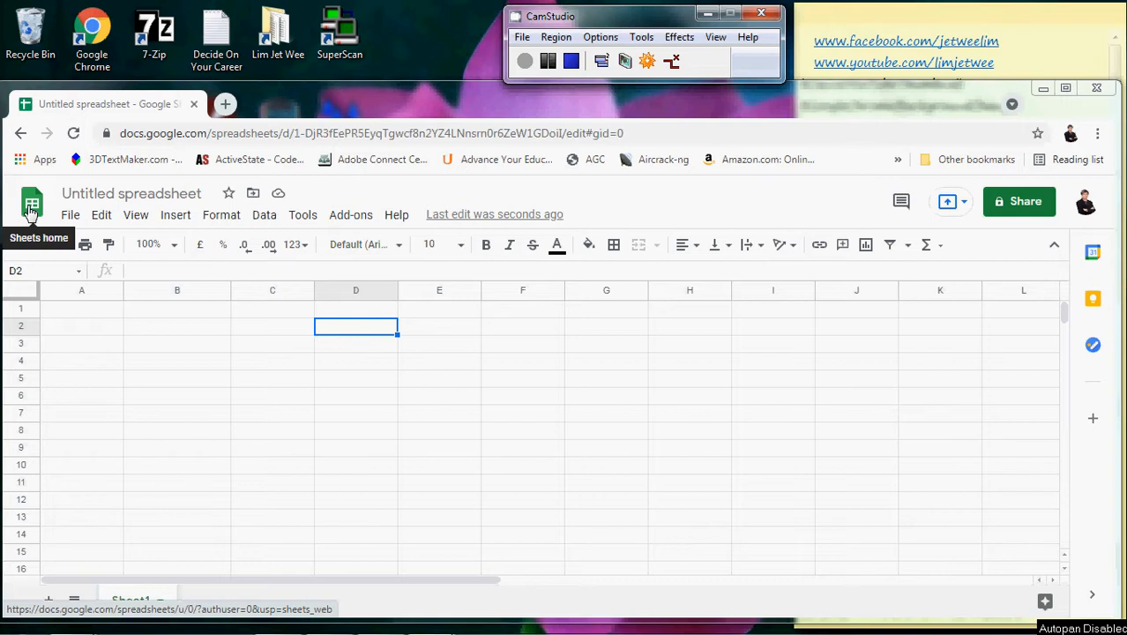
mouse_move(285, 315)
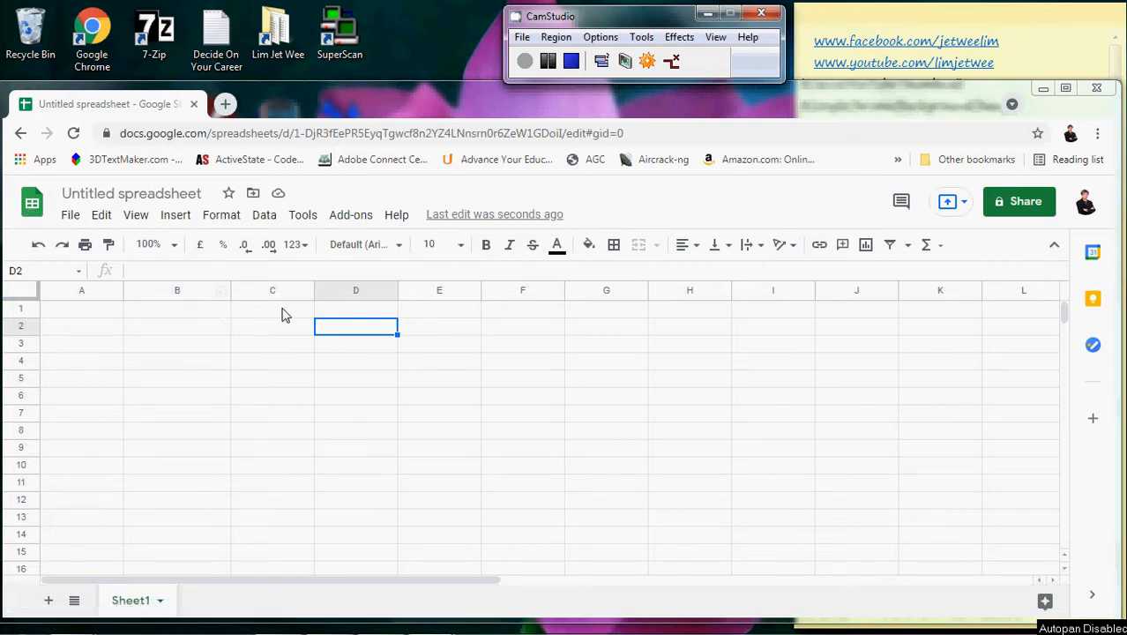
Enter a bold 'Count Down Date' heading in D1 and widen column D to fit
click(355, 308)
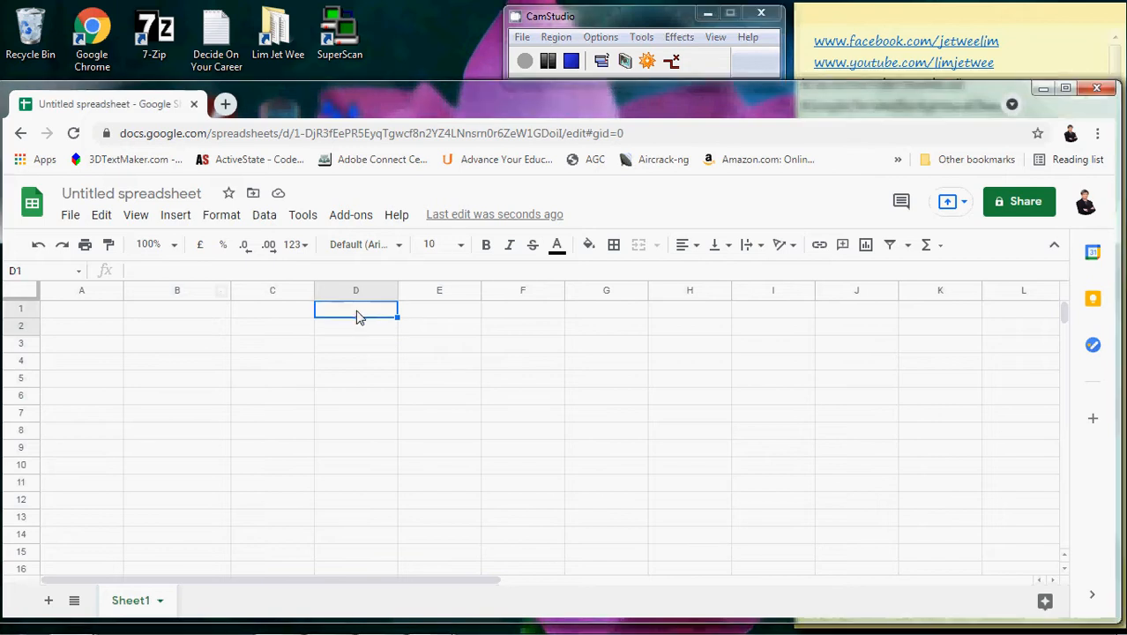
mouse_move(510, 427)
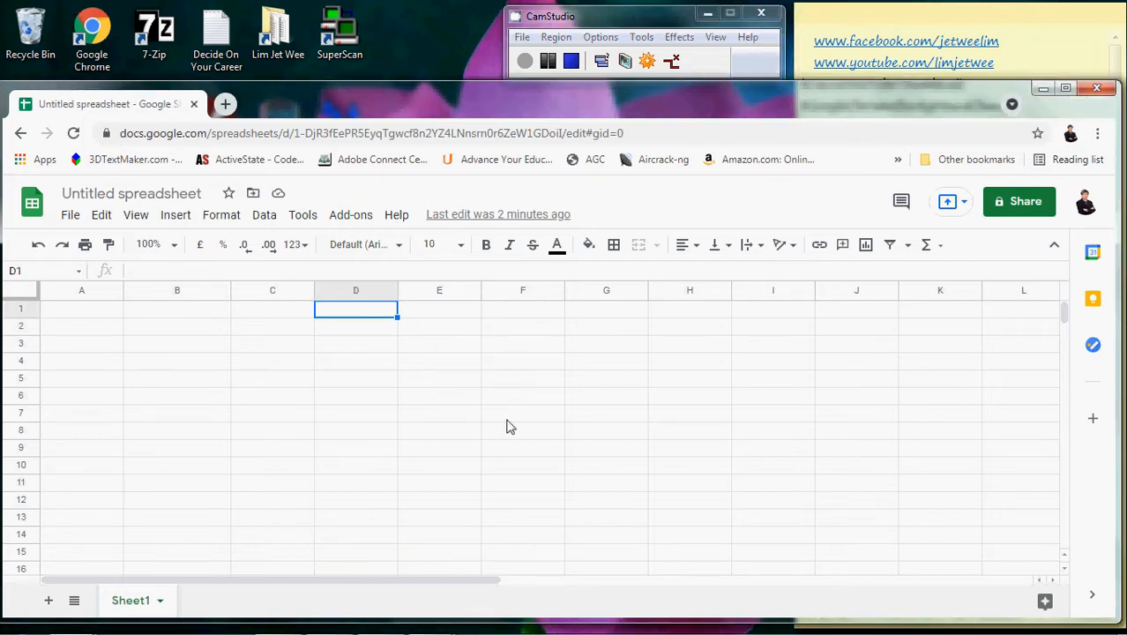
text(Coun)
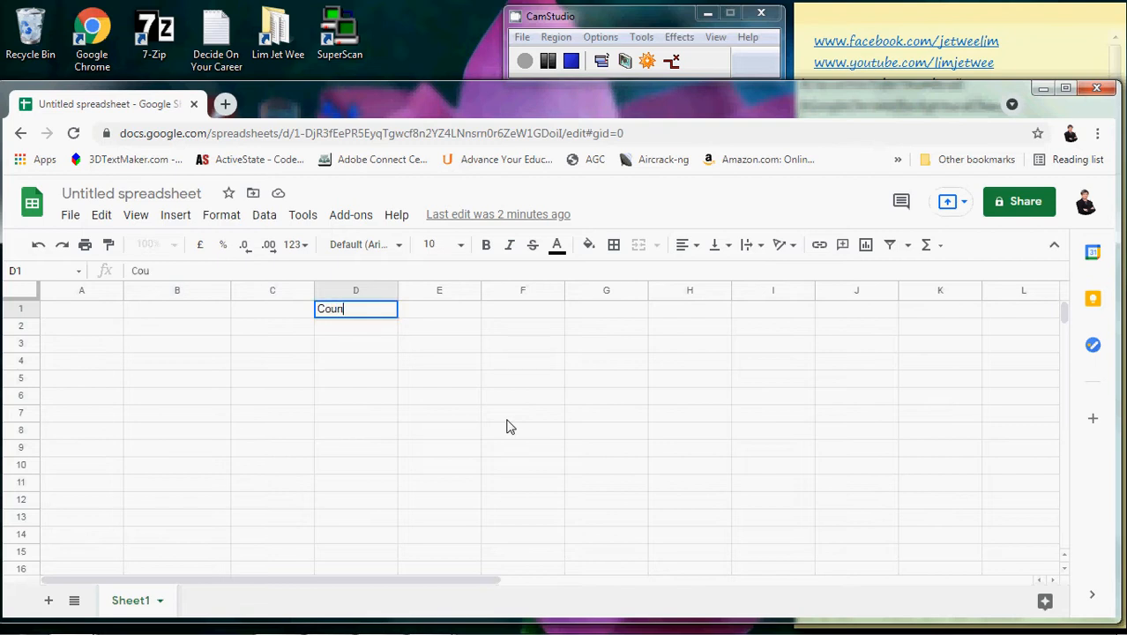
text(t Down)
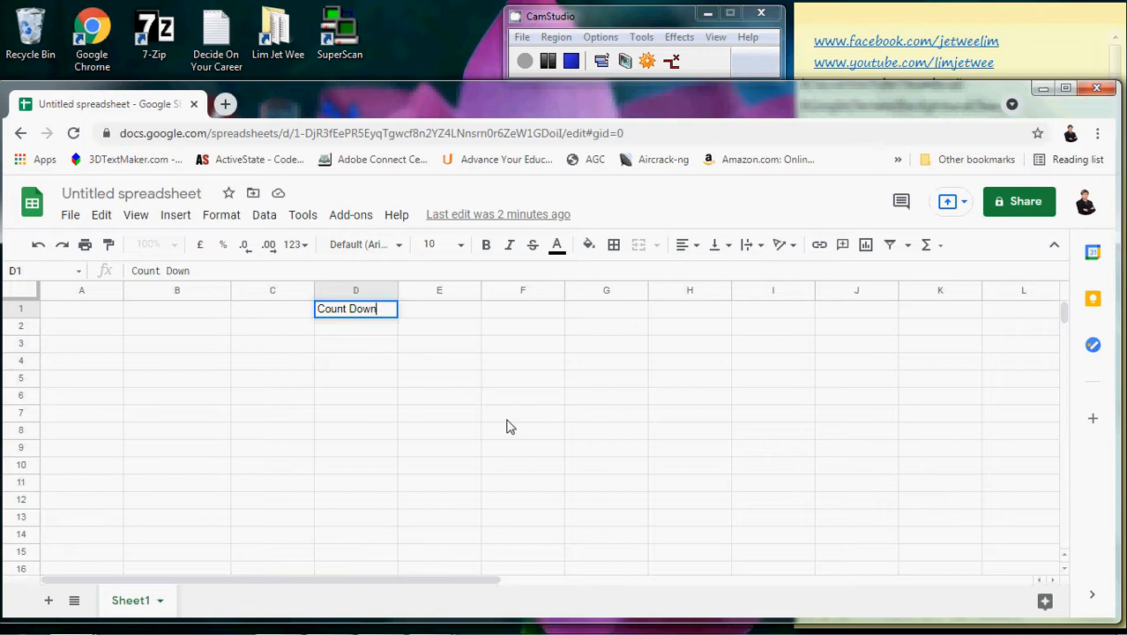
text(Date)
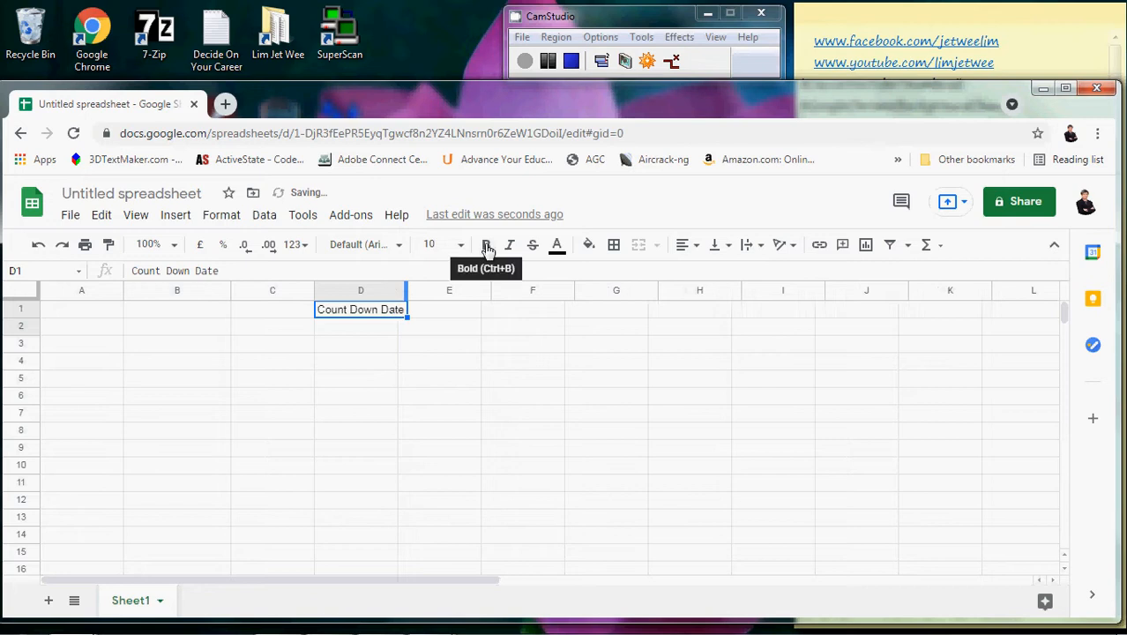
click(486, 244)
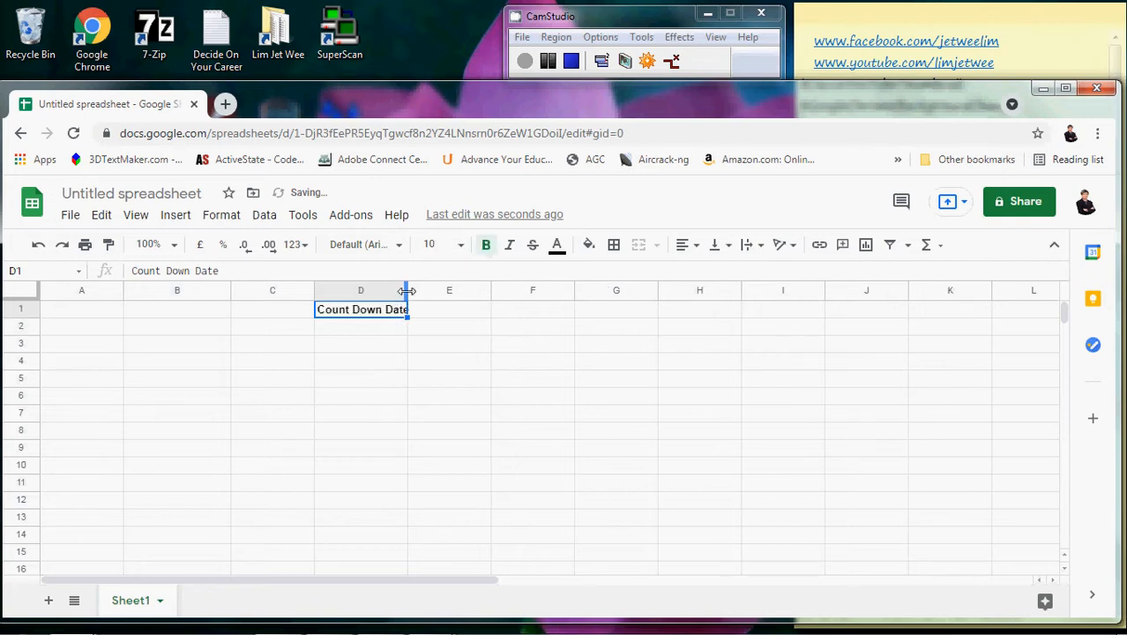
drag(407, 290, 413, 290)
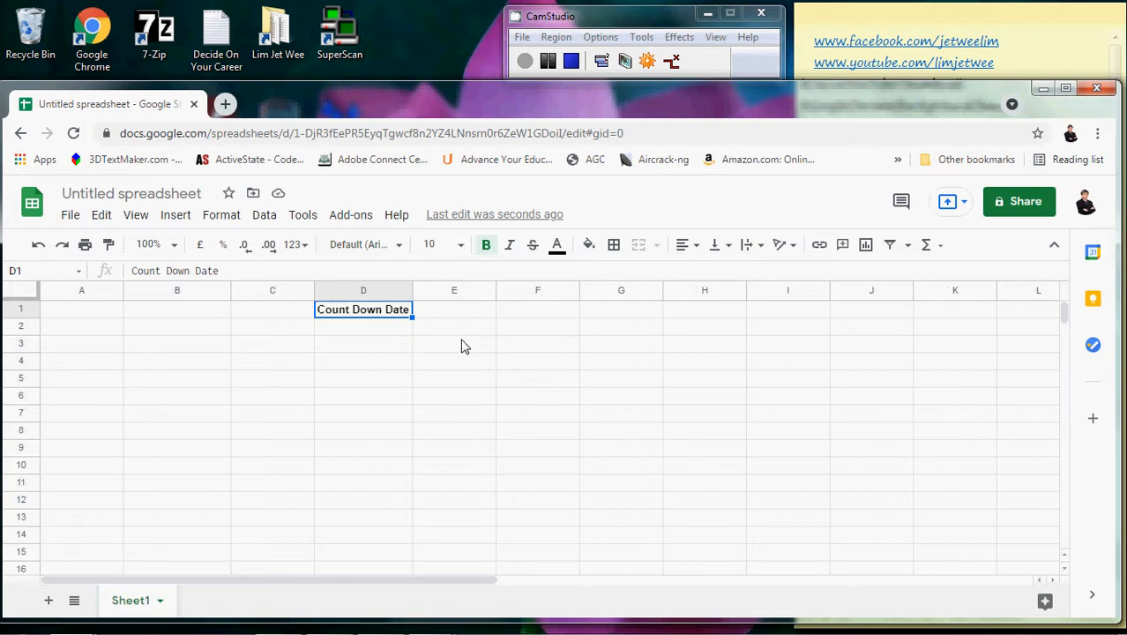
Select E3 and show the Date functions list in the Functions menu
click(454, 343)
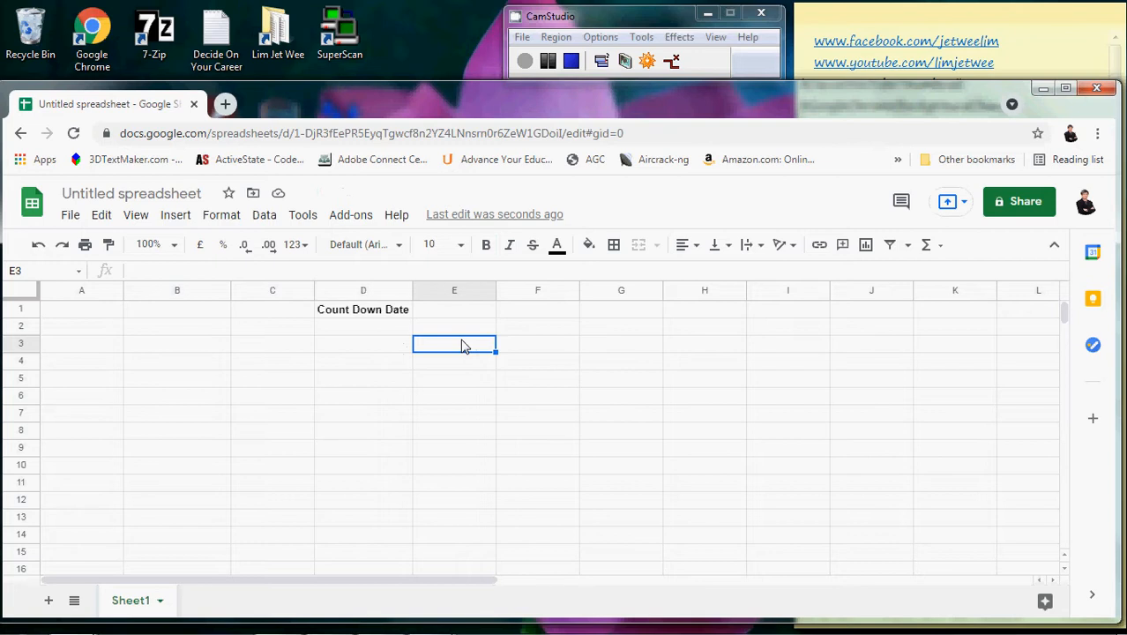
mouse_move(941, 247)
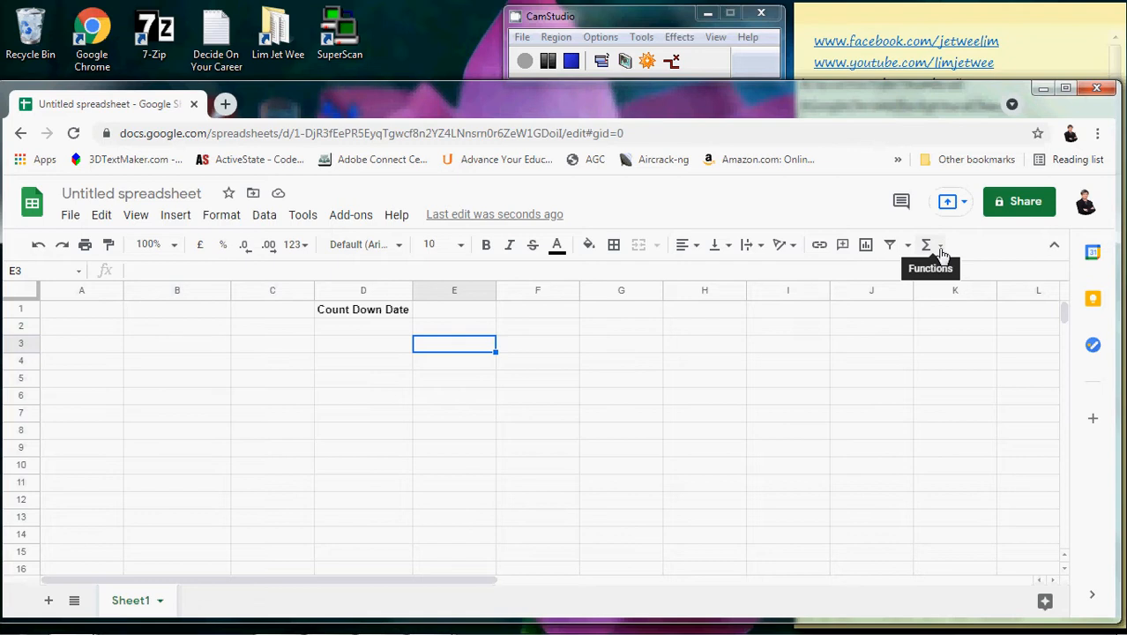
click(926, 244)
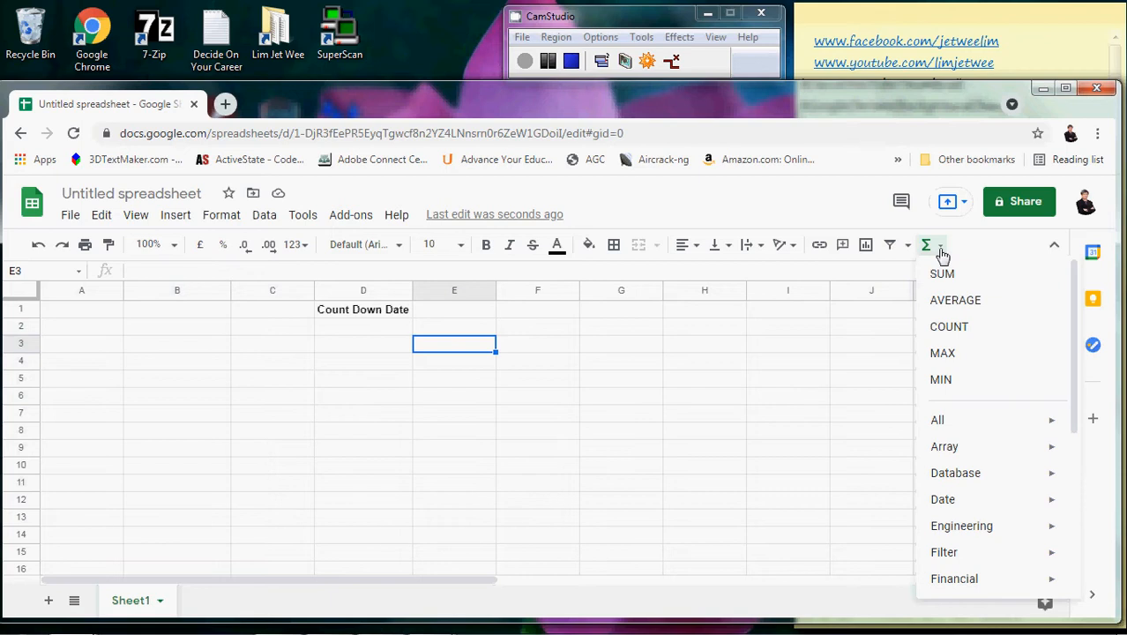
mouse_move(964, 426)
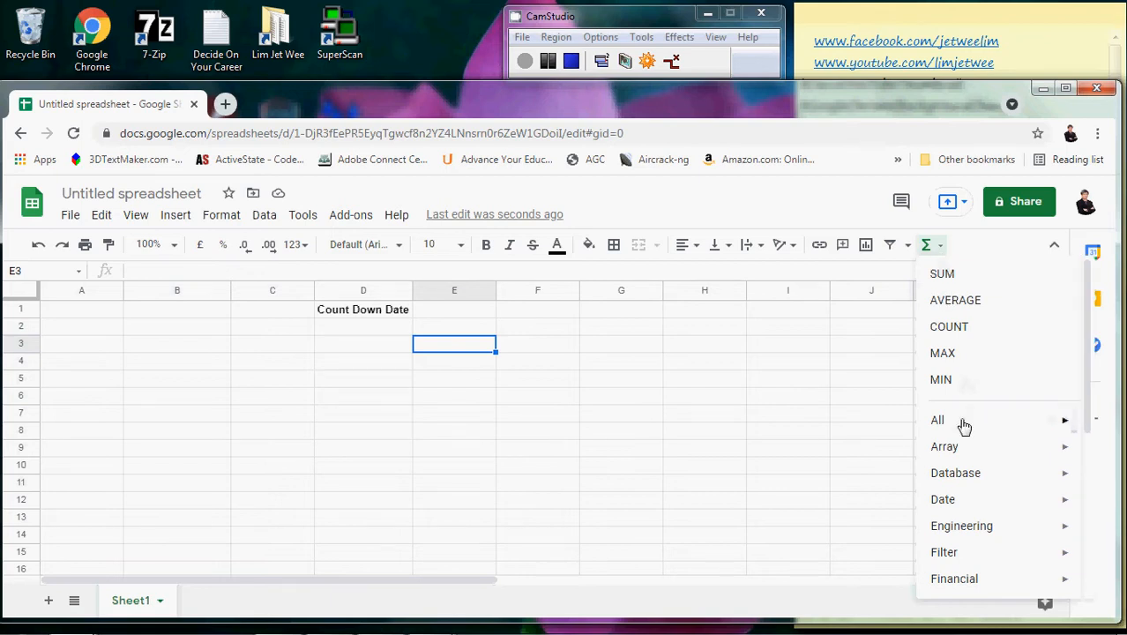
click(943, 499)
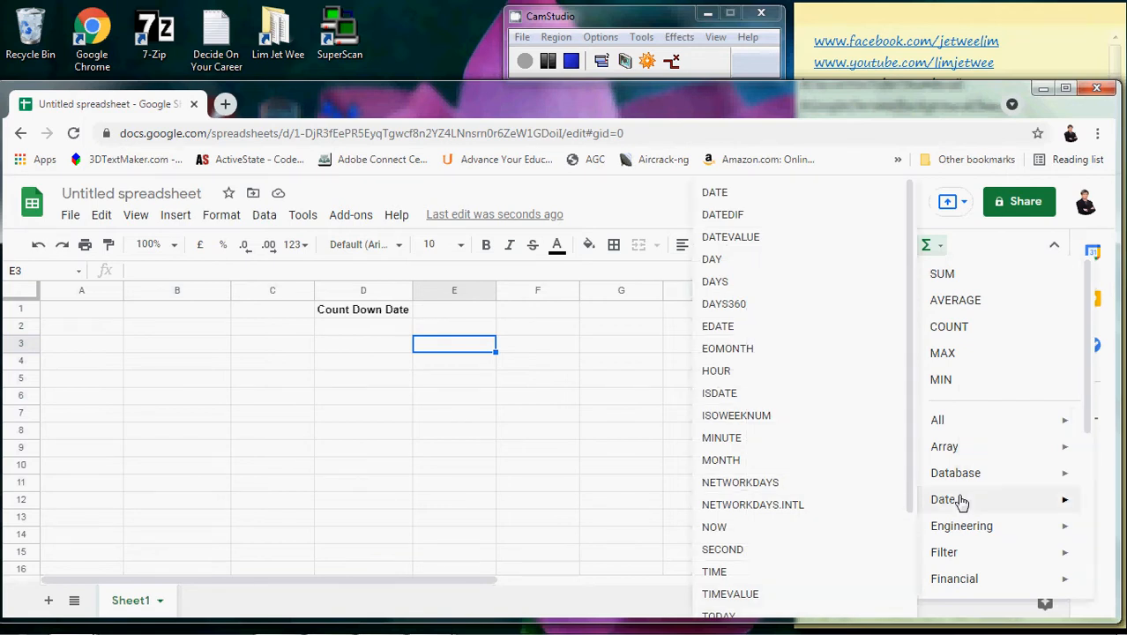
mouse_move(930, 503)
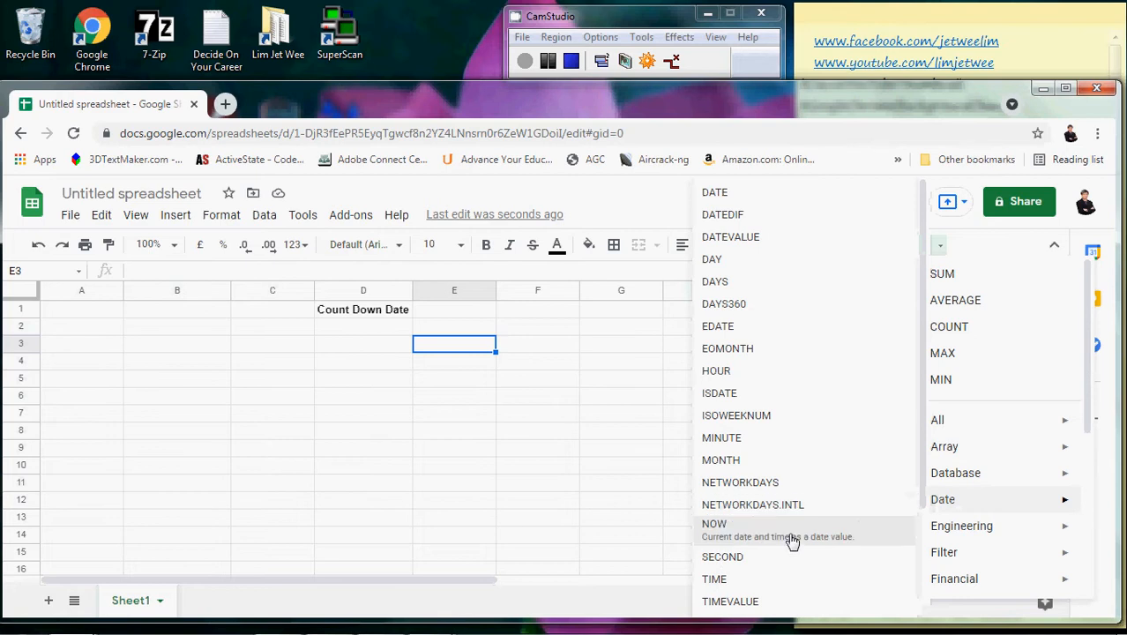
mouse_move(878, 536)
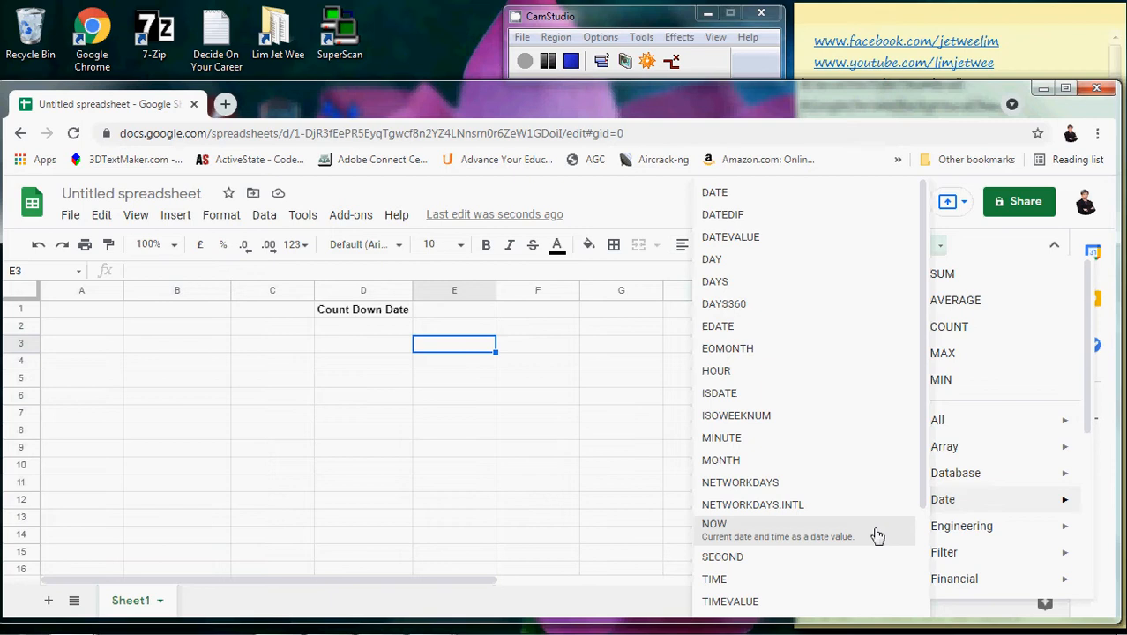
Insert =NOW() into E3 to show the current date and time
click(715, 523)
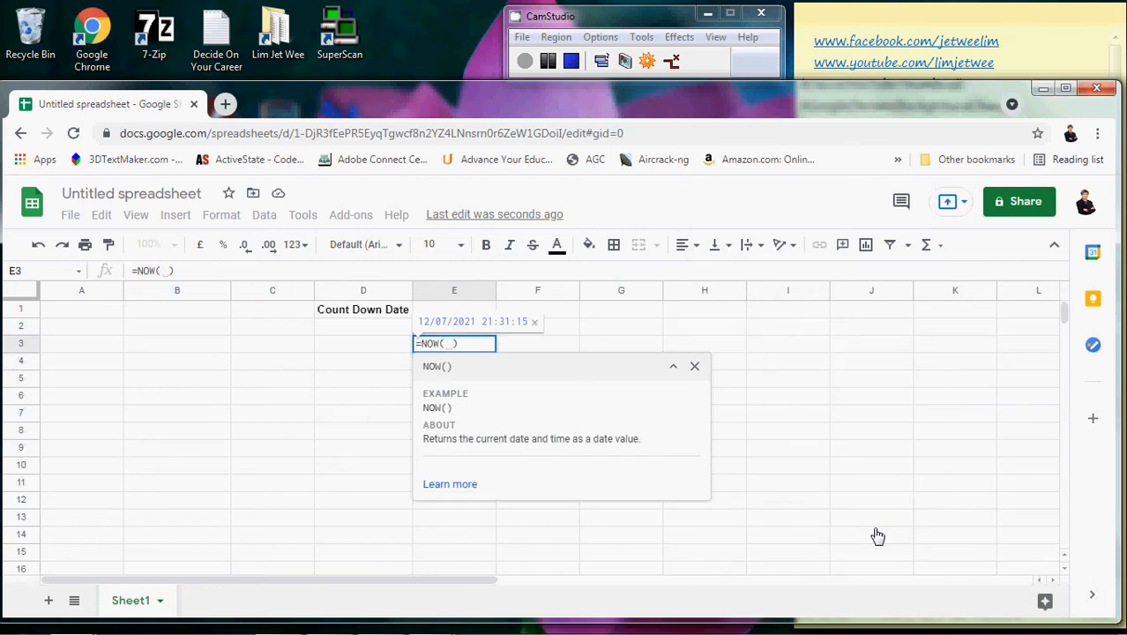
mouse_move(569, 370)
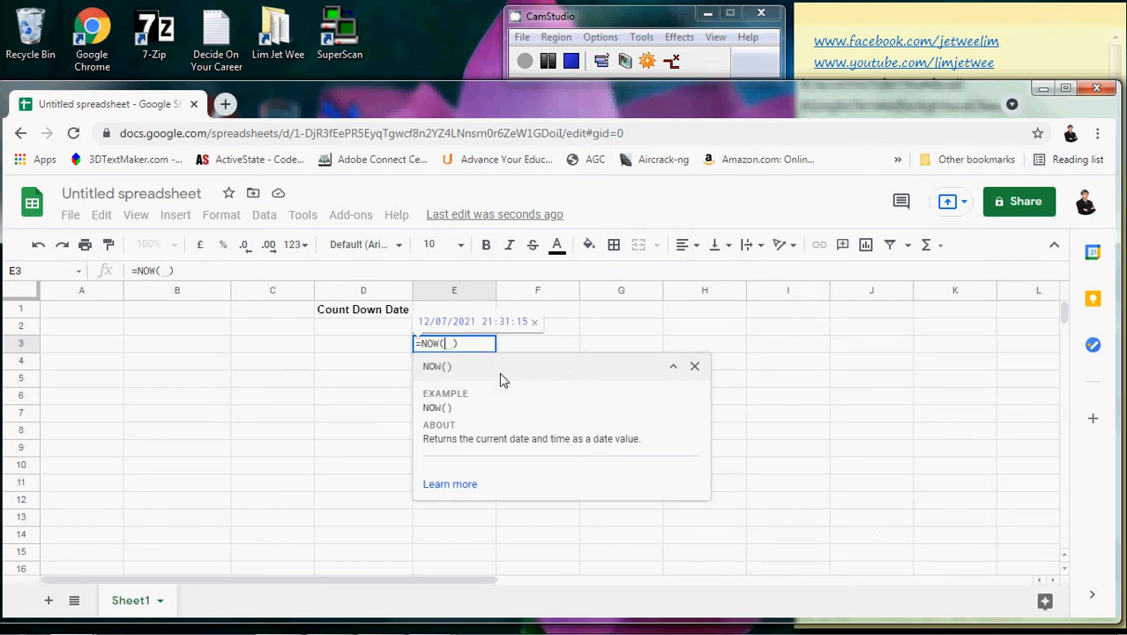
mouse_move(520, 349)
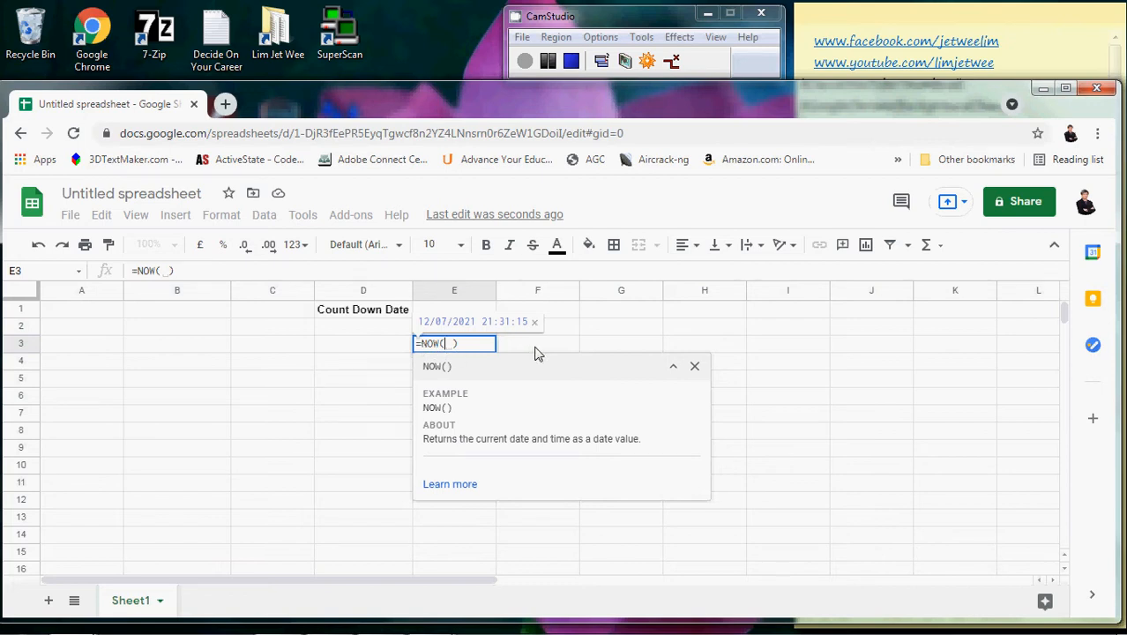
key(enter)
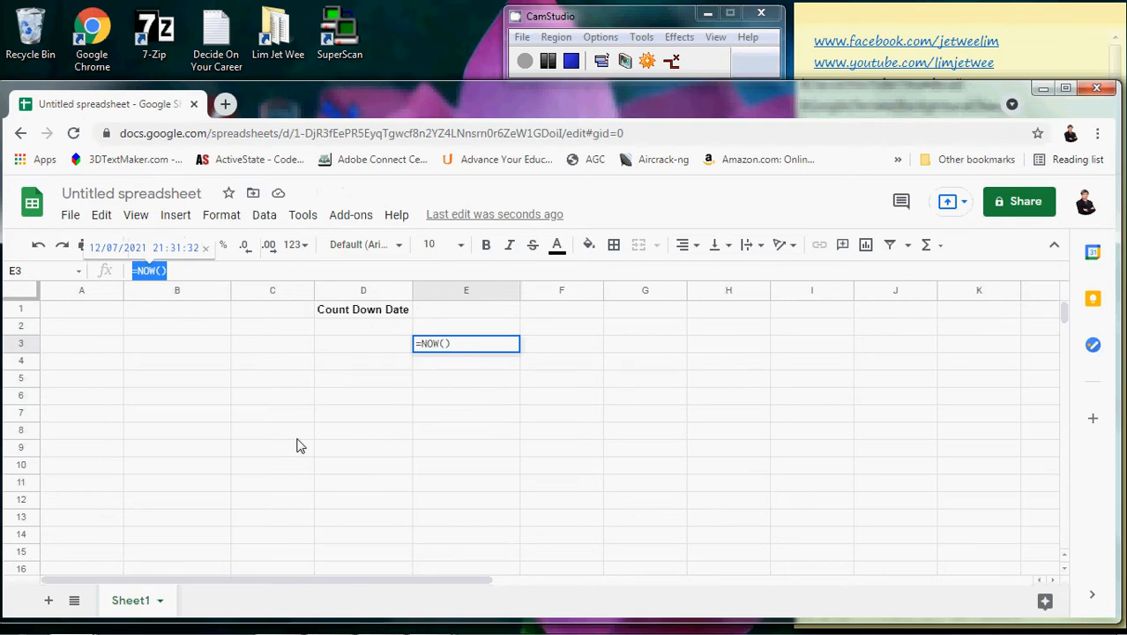
mouse_move(557, 428)
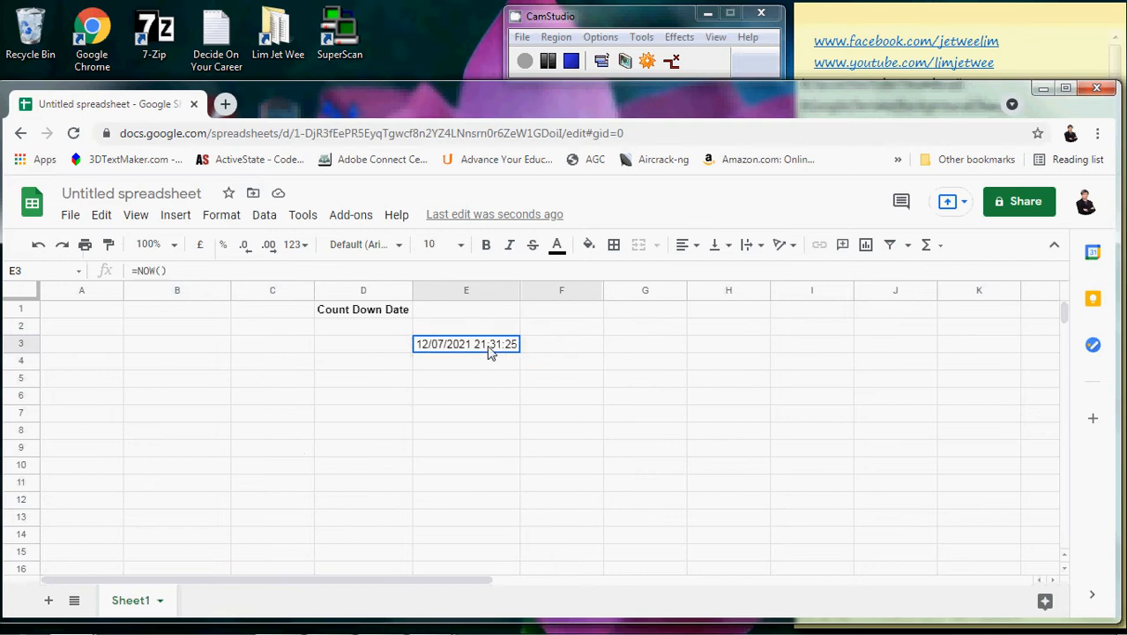
mouse_move(670, 418)
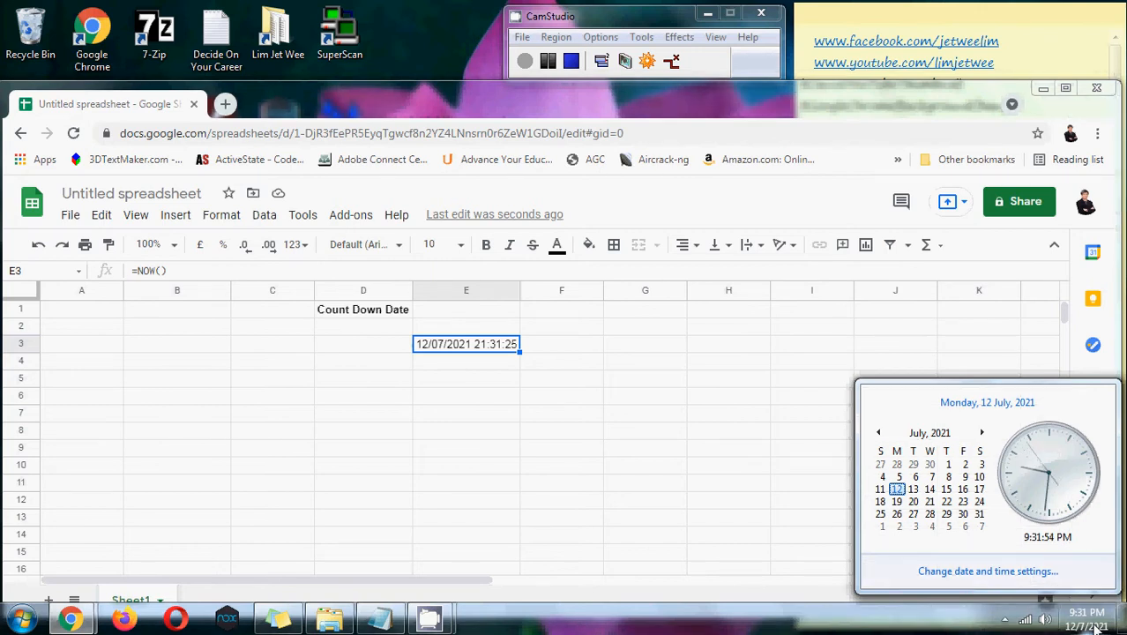
mouse_move(676, 430)
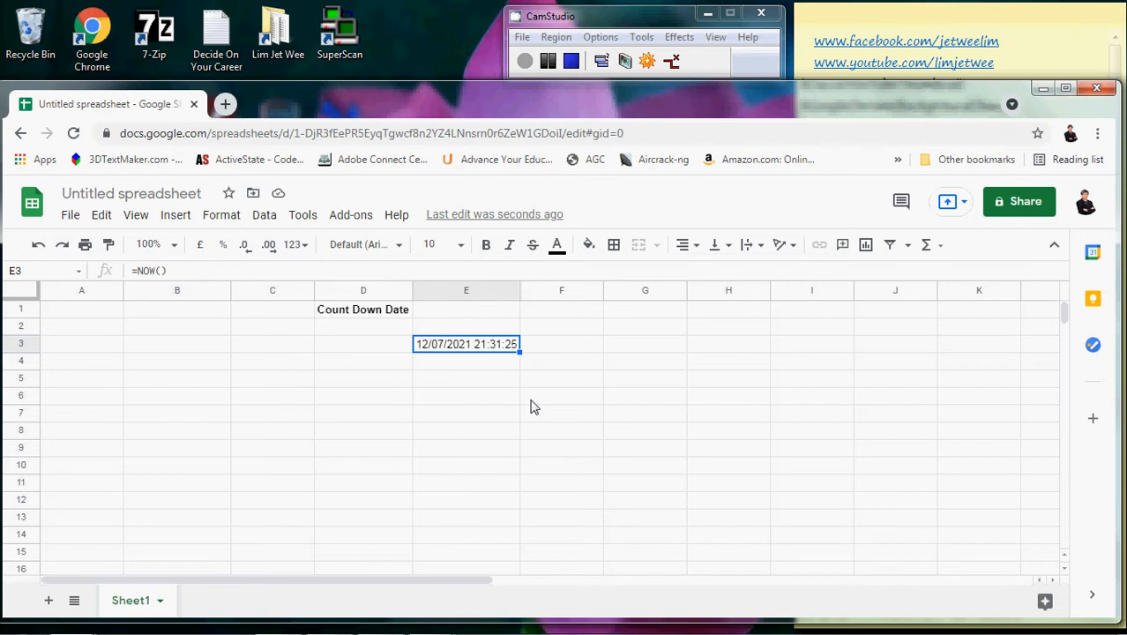
mouse_move(426, 352)
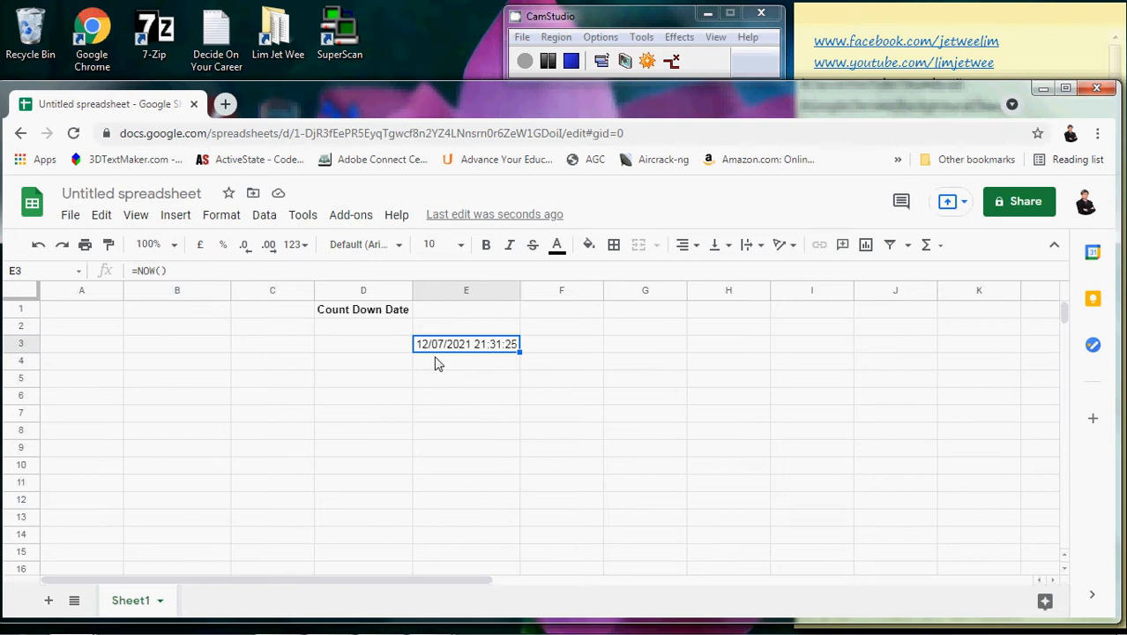
mouse_move(473, 353)
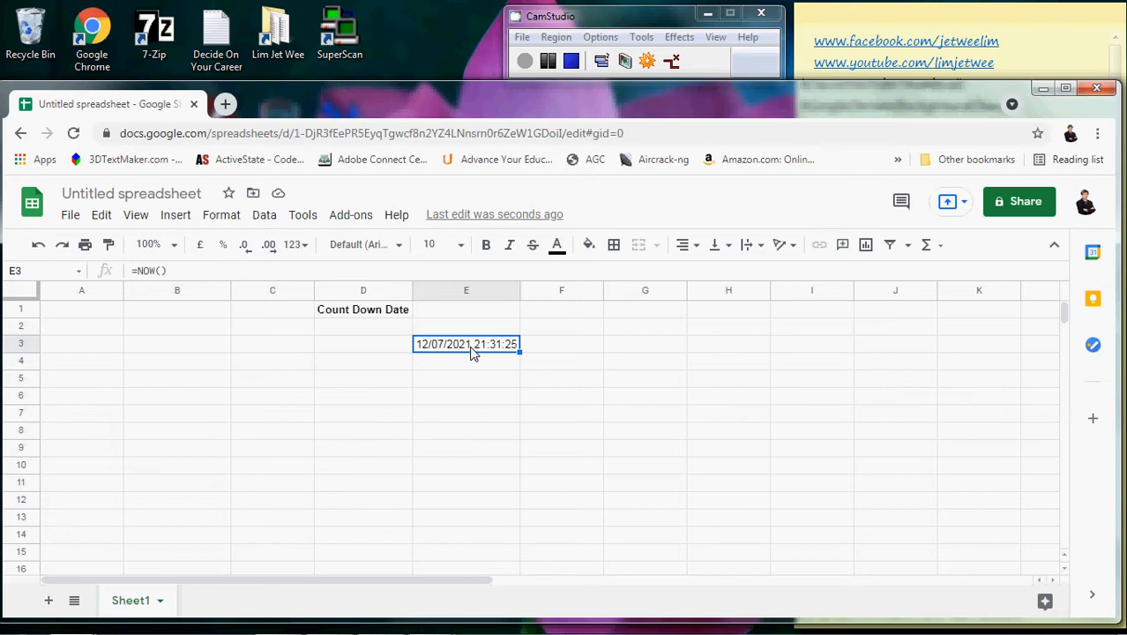
mouse_move(221, 214)
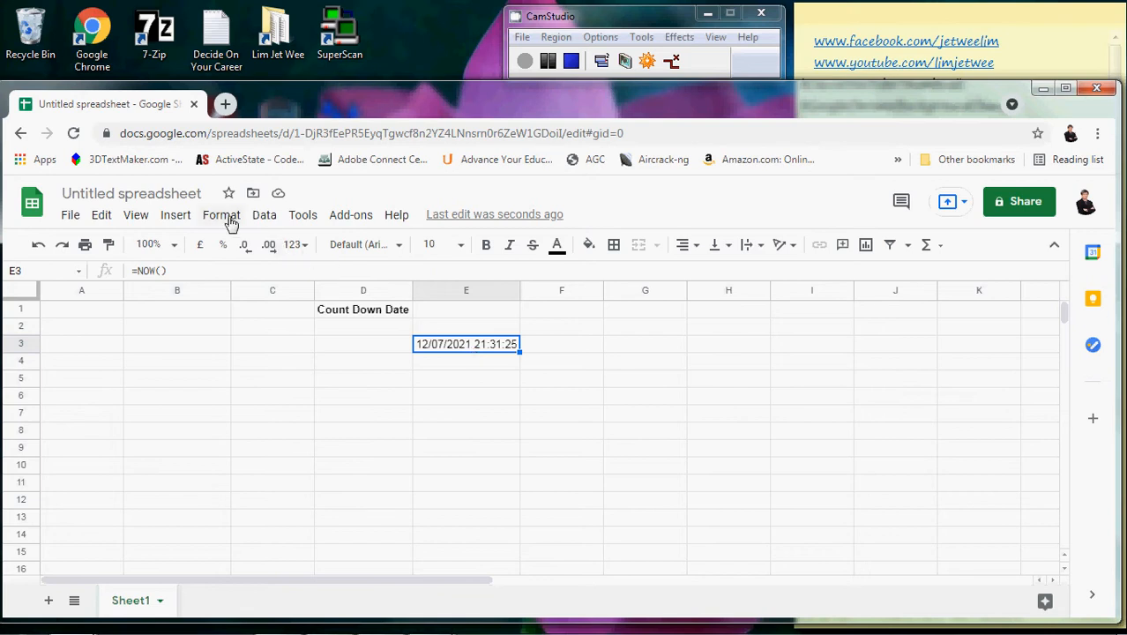
Apply the Date number format to E3 so it shows 12/07/2021
click(222, 214)
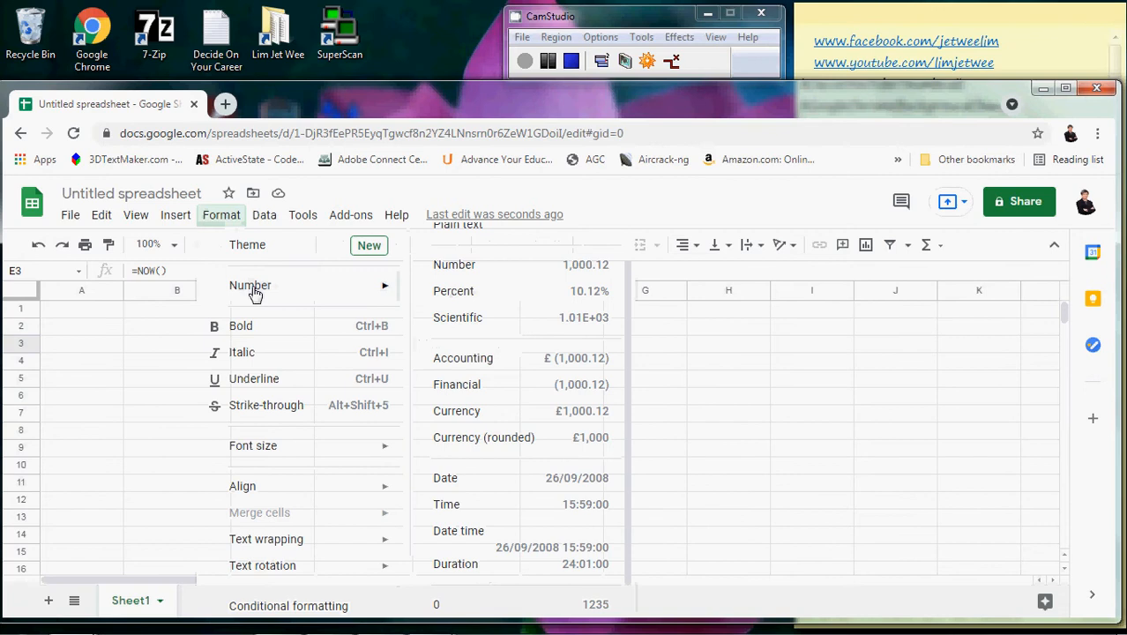
mouse_move(569, 330)
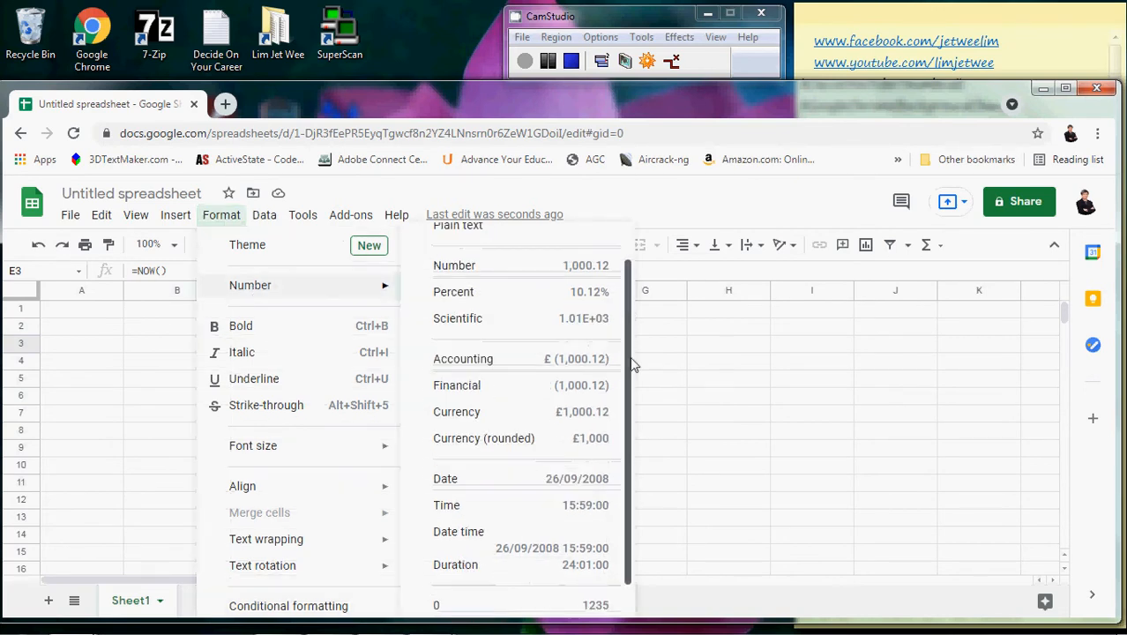
scroll(down, 3)
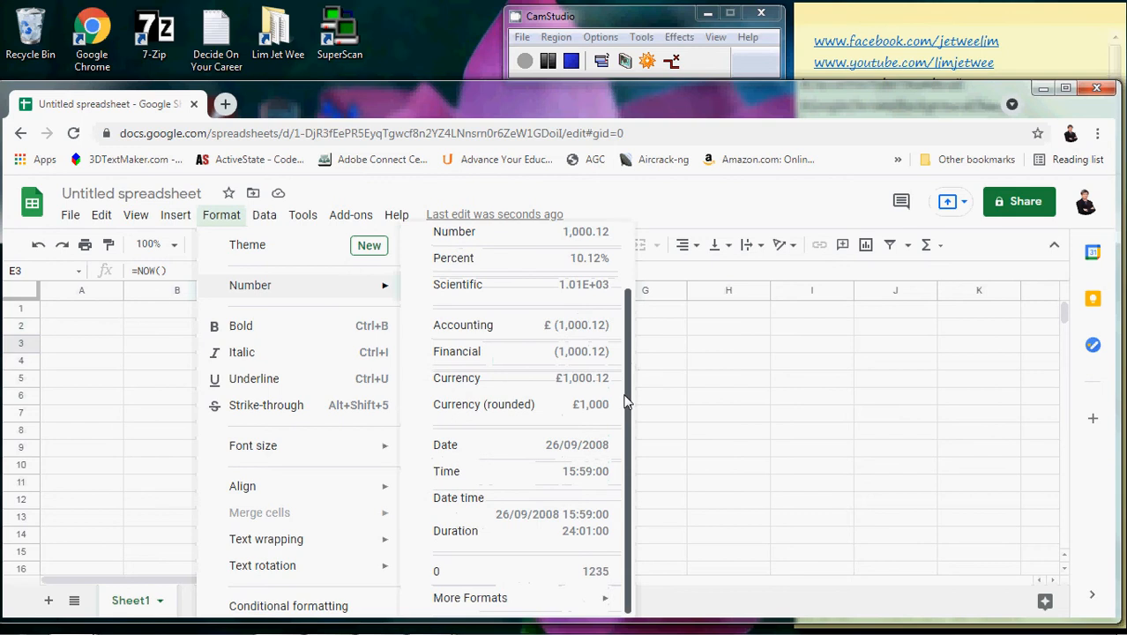
mouse_move(527, 450)
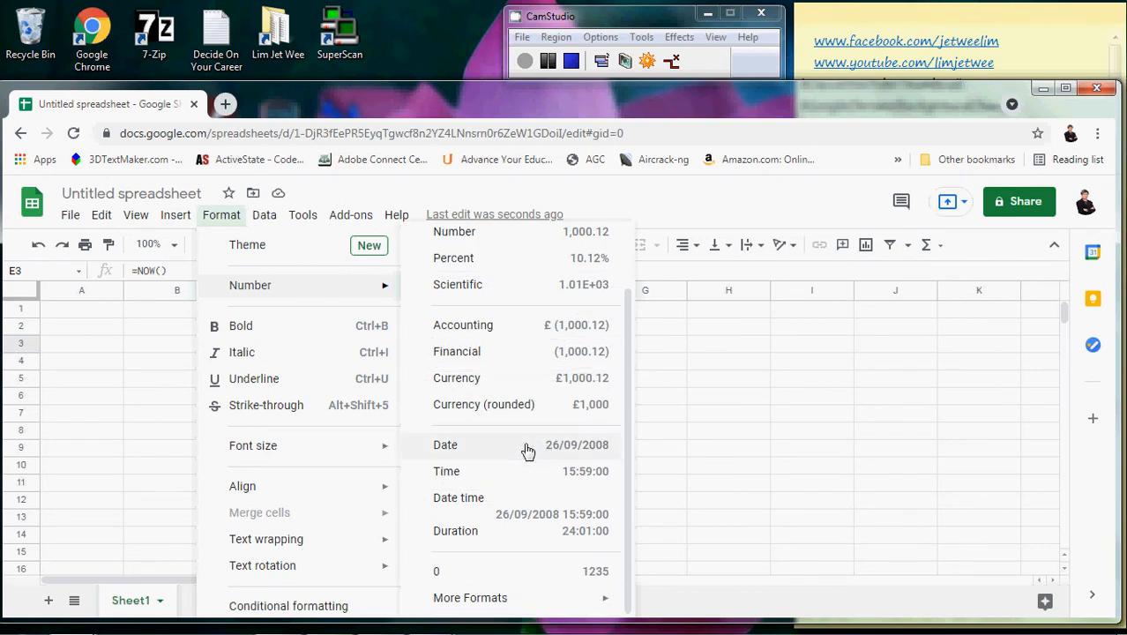
mouse_move(520, 507)
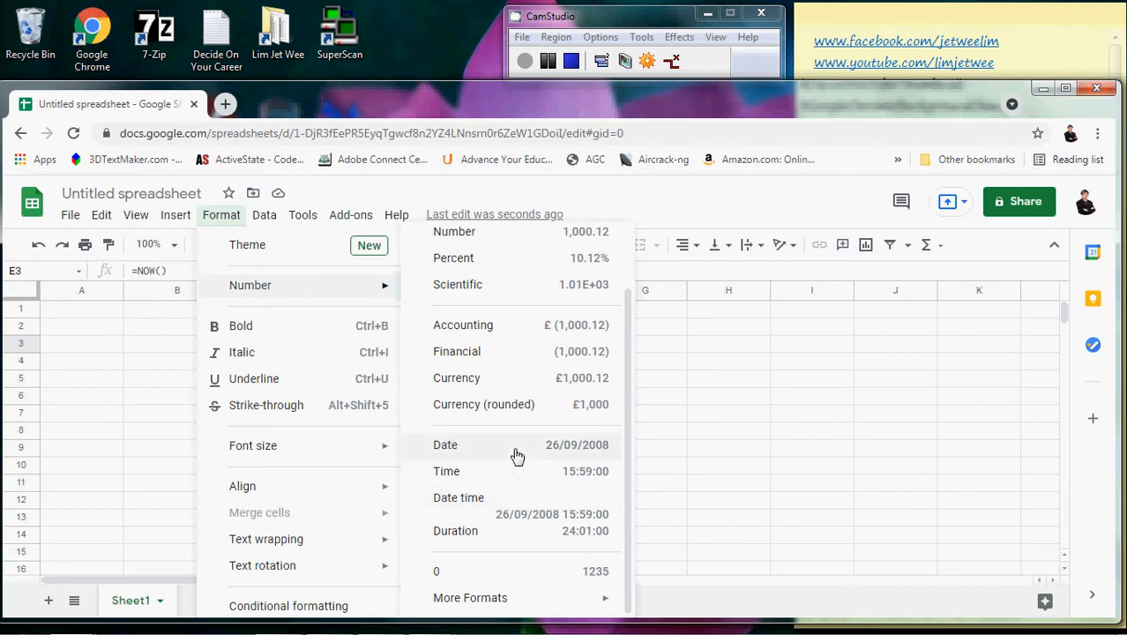
click(446, 445)
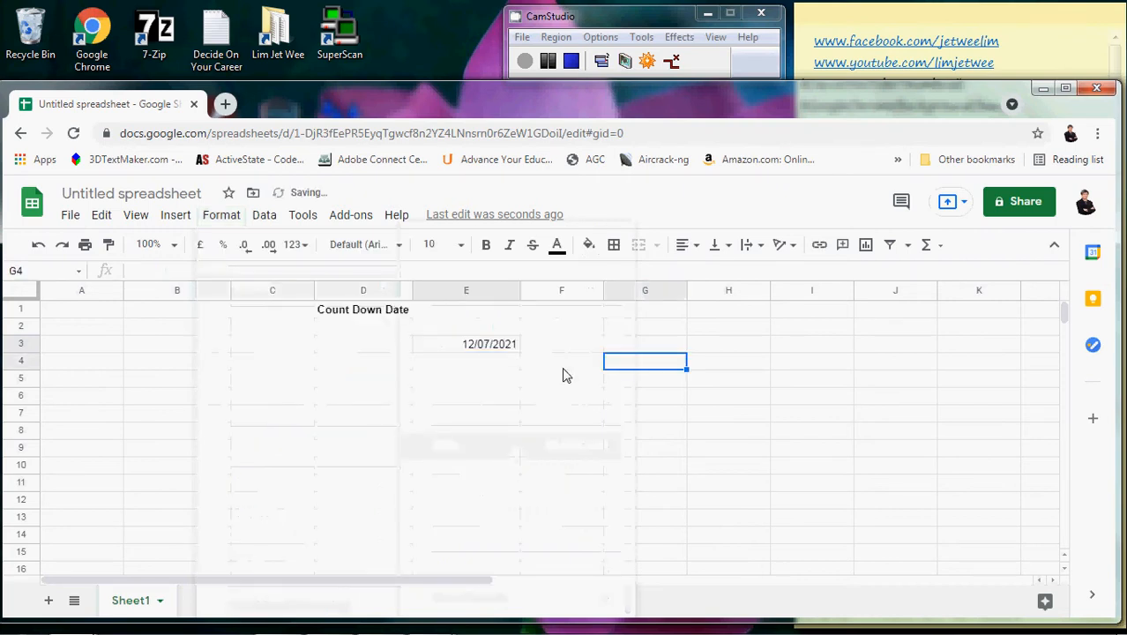
click(465, 344)
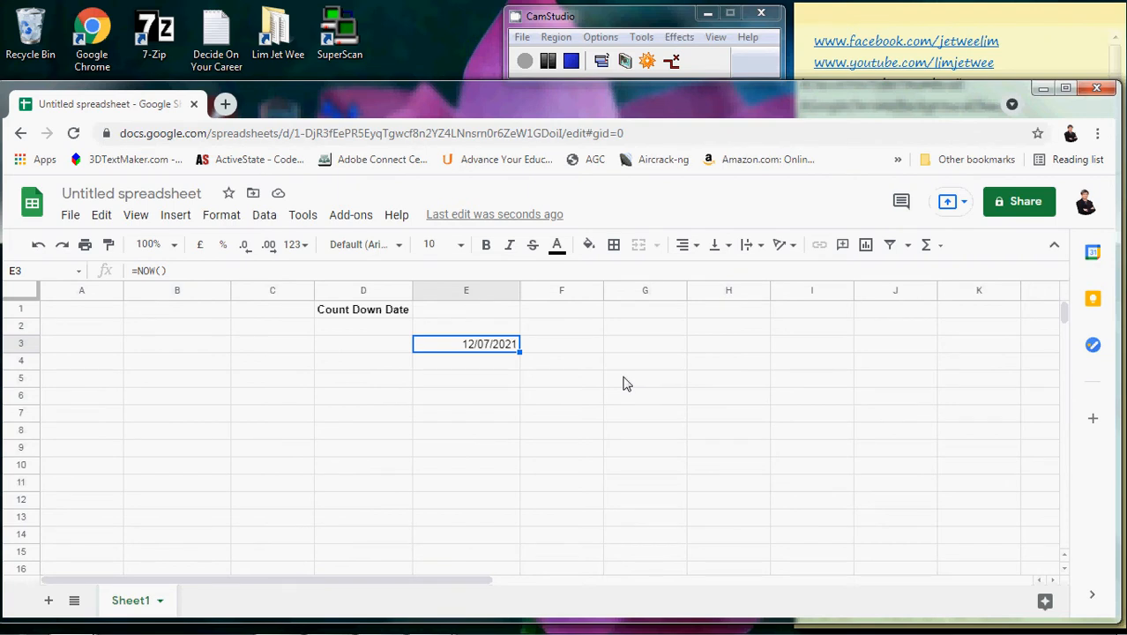
mouse_move(472, 372)
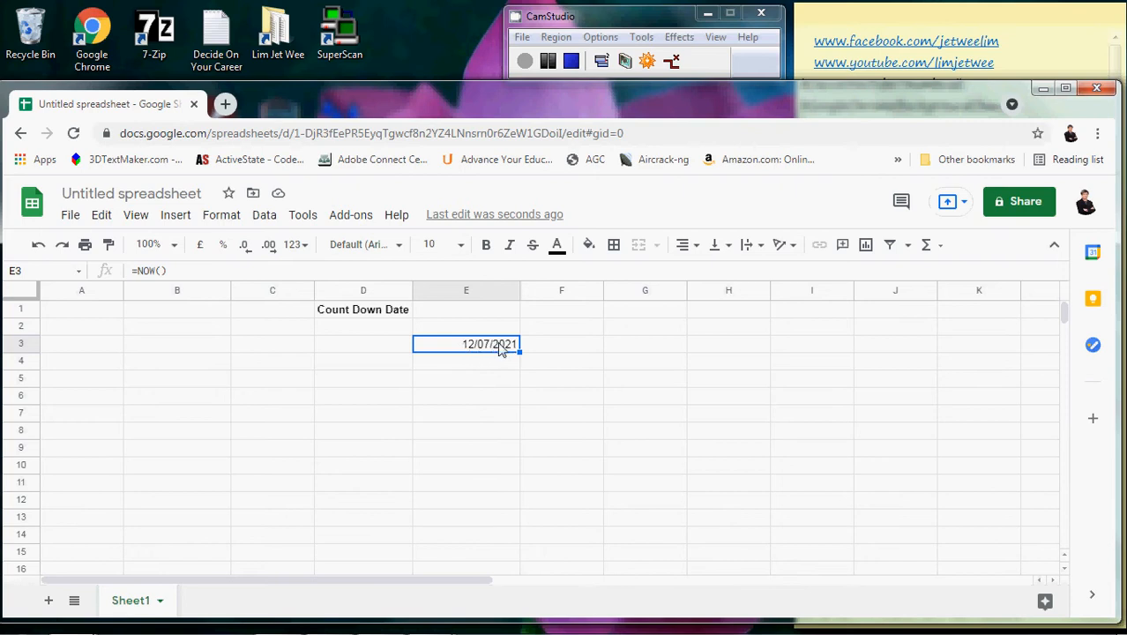
mouse_move(486, 353)
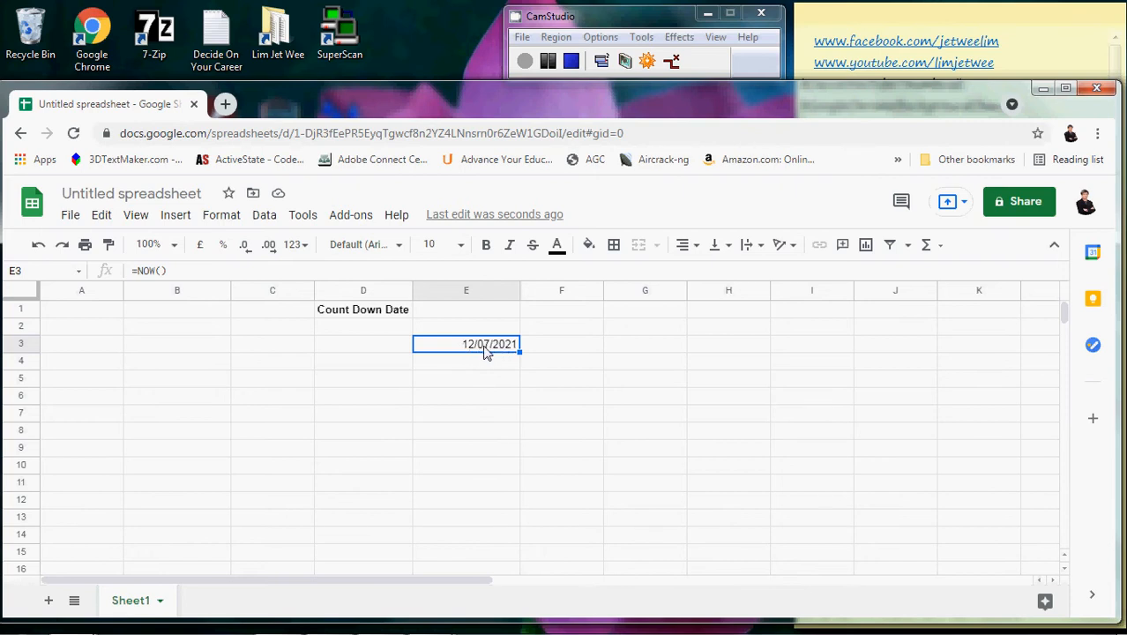
mouse_move(399, 344)
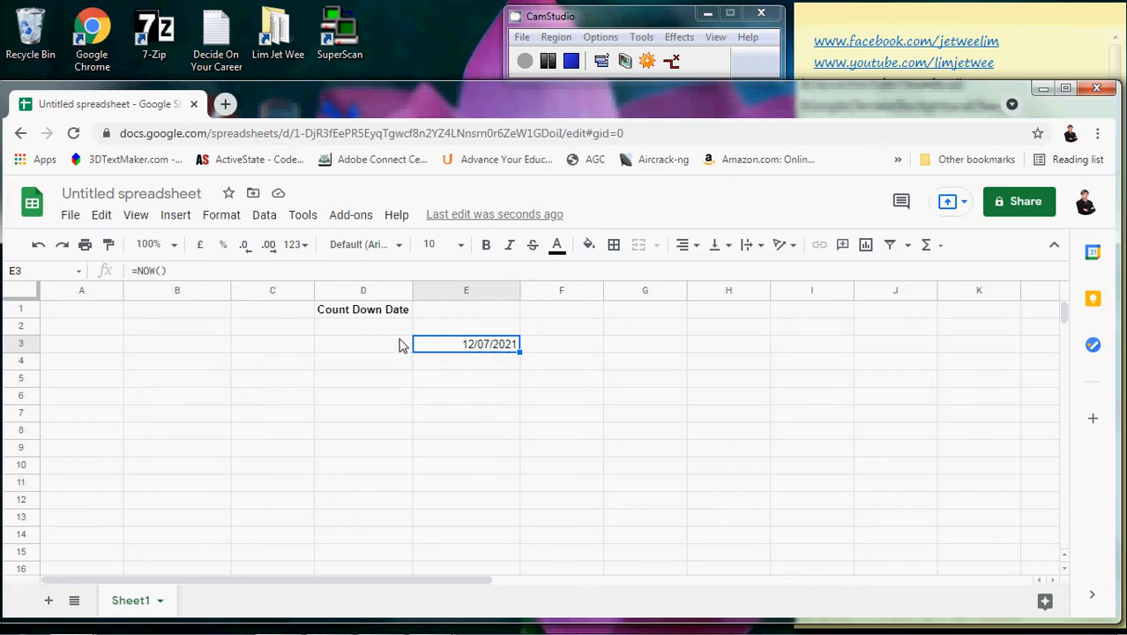
Type 'Due Date' into D2 and the date 30/07/2021 into D3
click(363, 325)
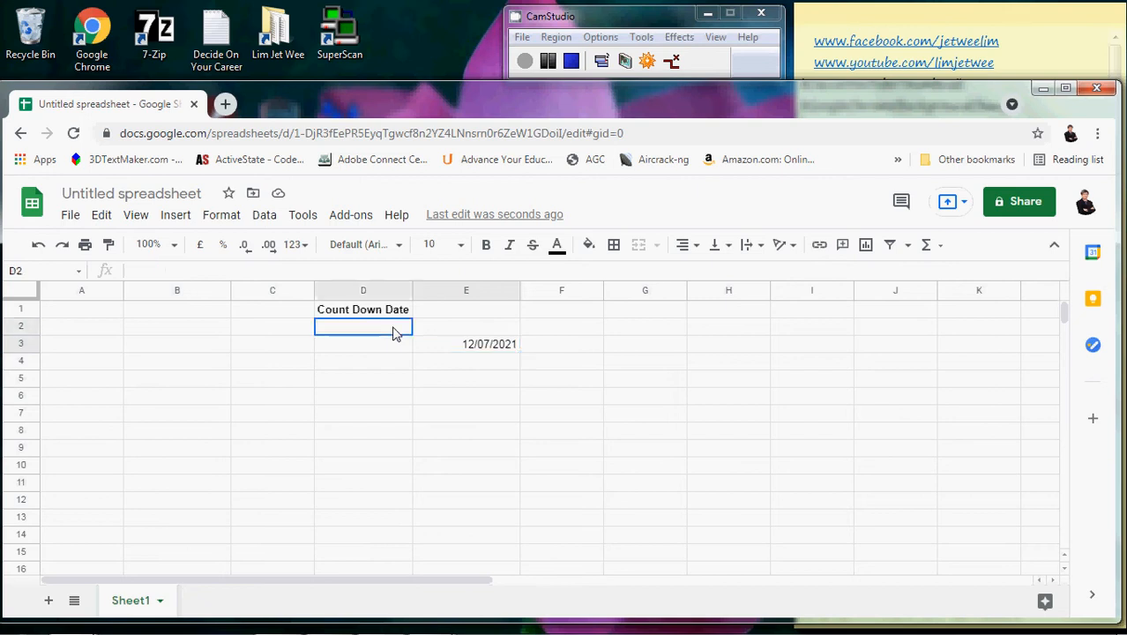
text(Due Date)
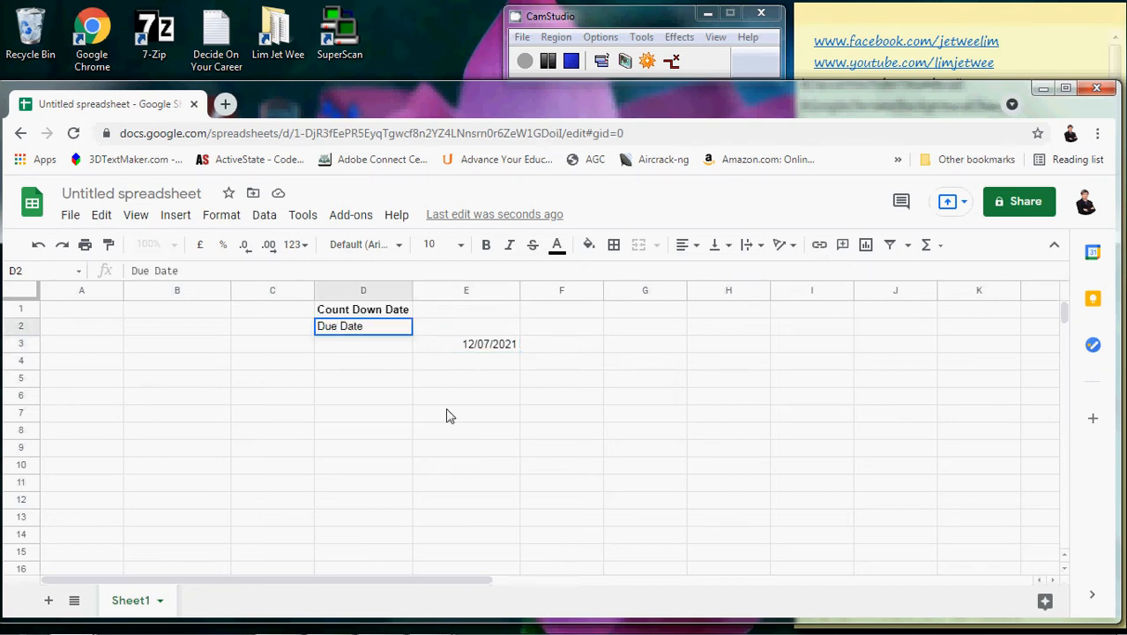
click(363, 344)
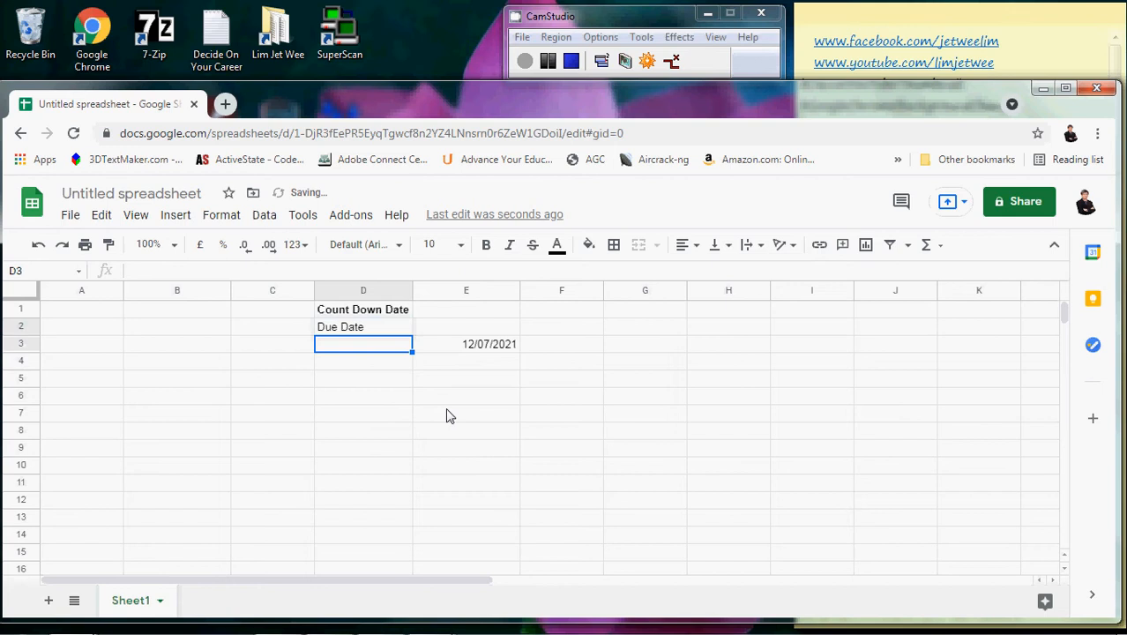
text(30/)
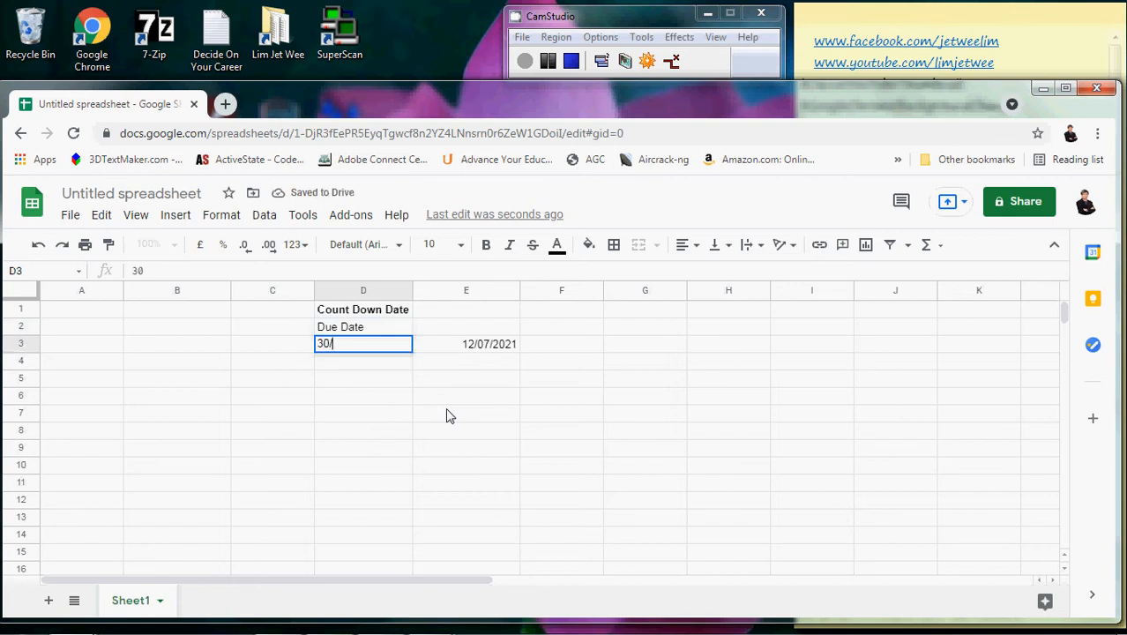
text(07)
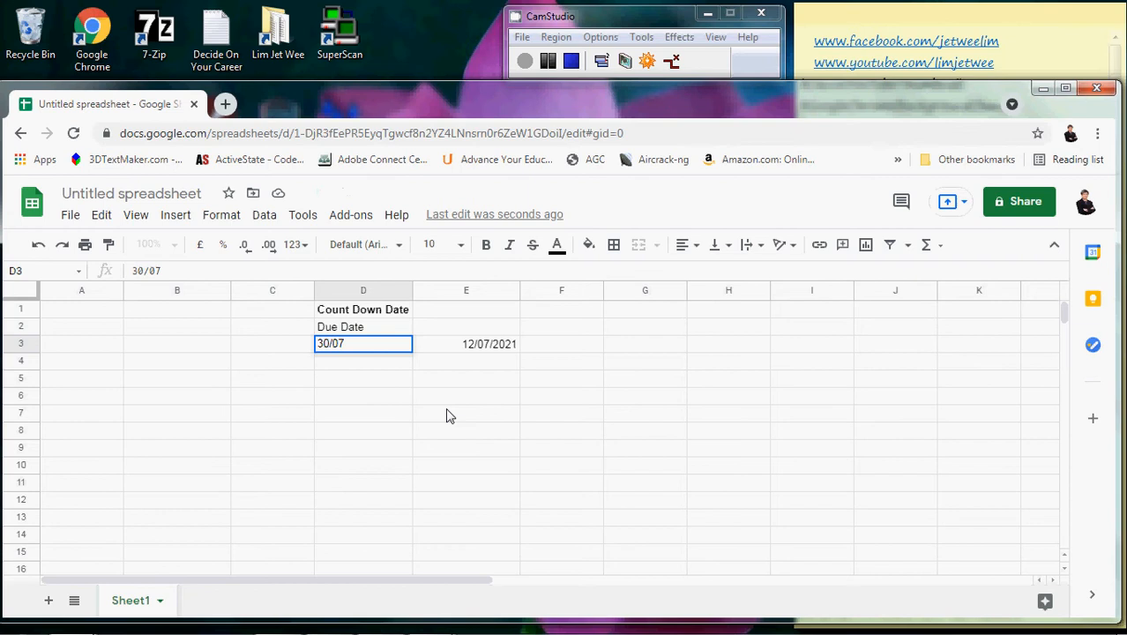
text(/2021)
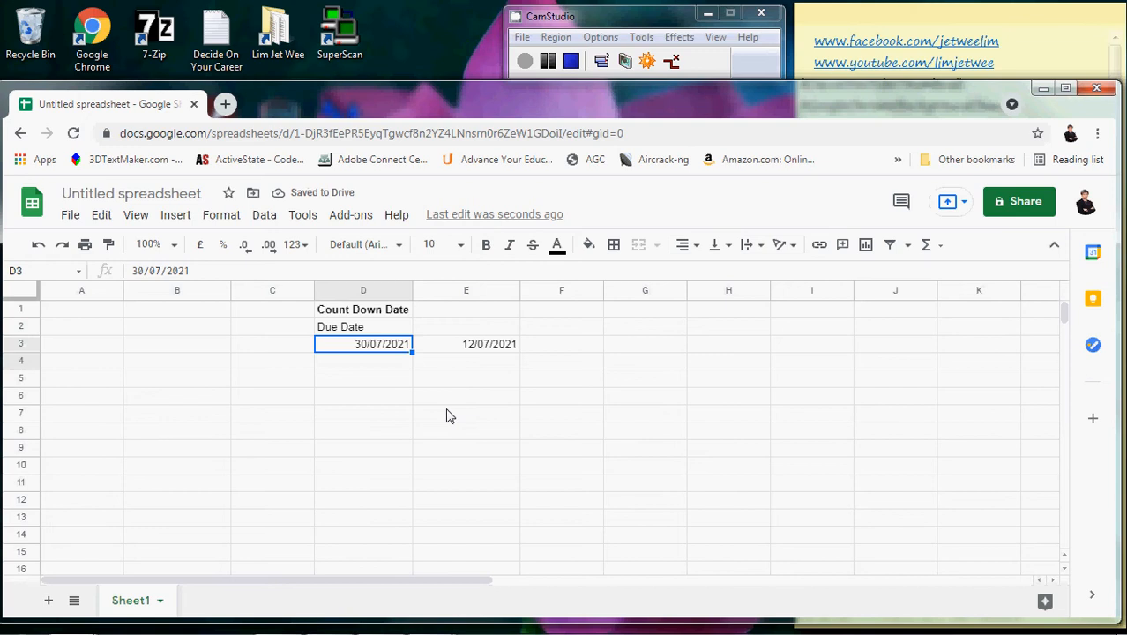
mouse_move(603, 329)
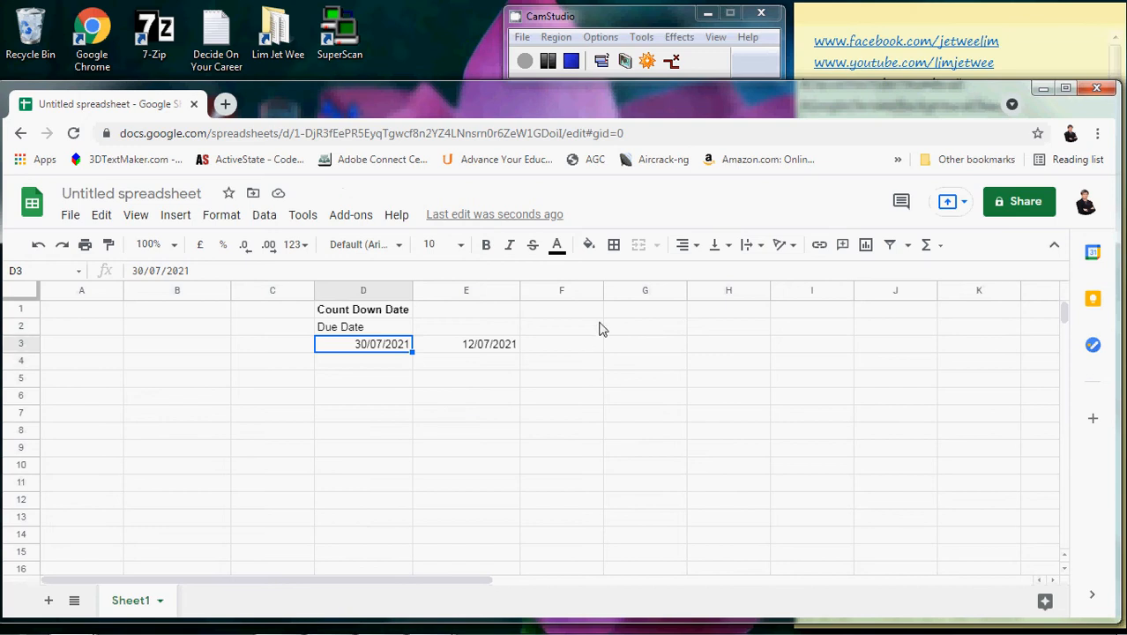
Enter =D3-E3 in F3, giving 17.10126531 days remaining
click(562, 344)
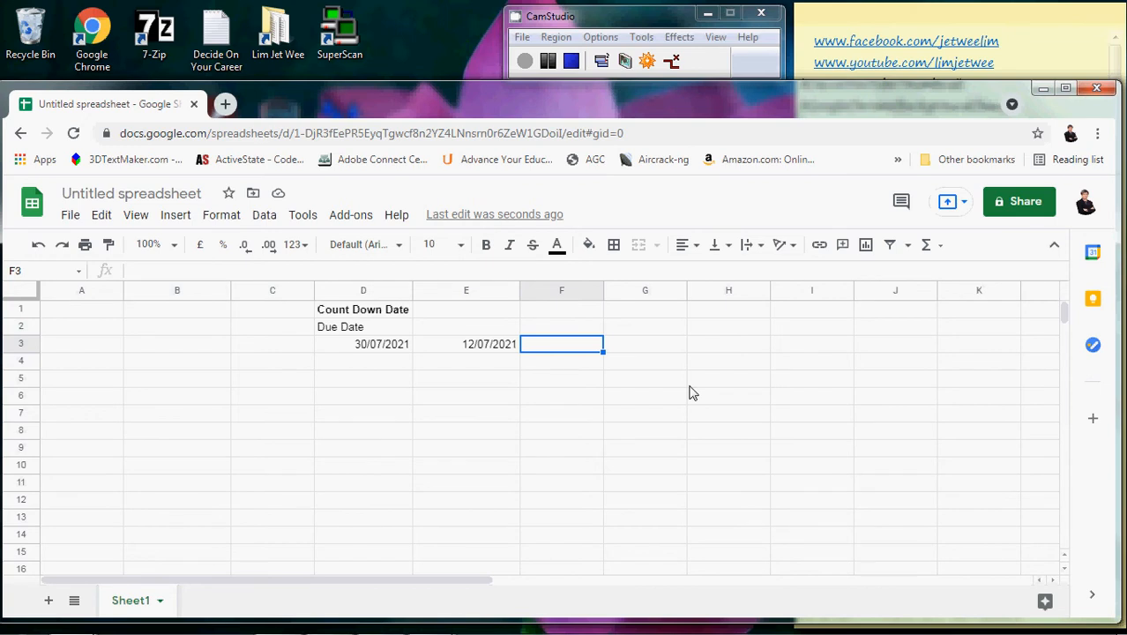
text(=)
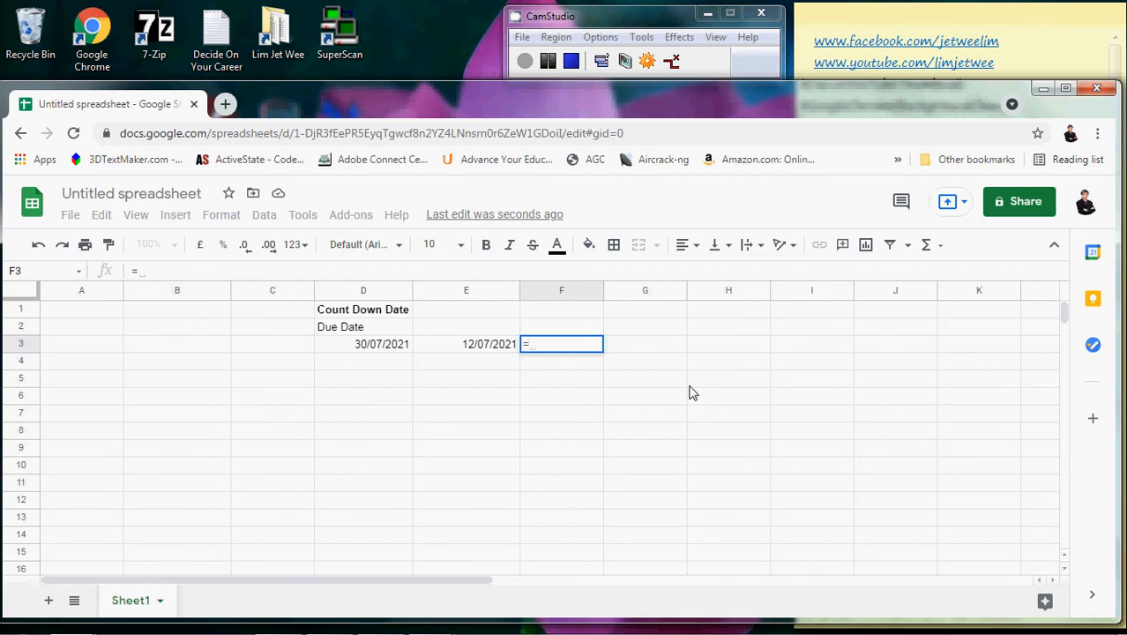
click(363, 344)
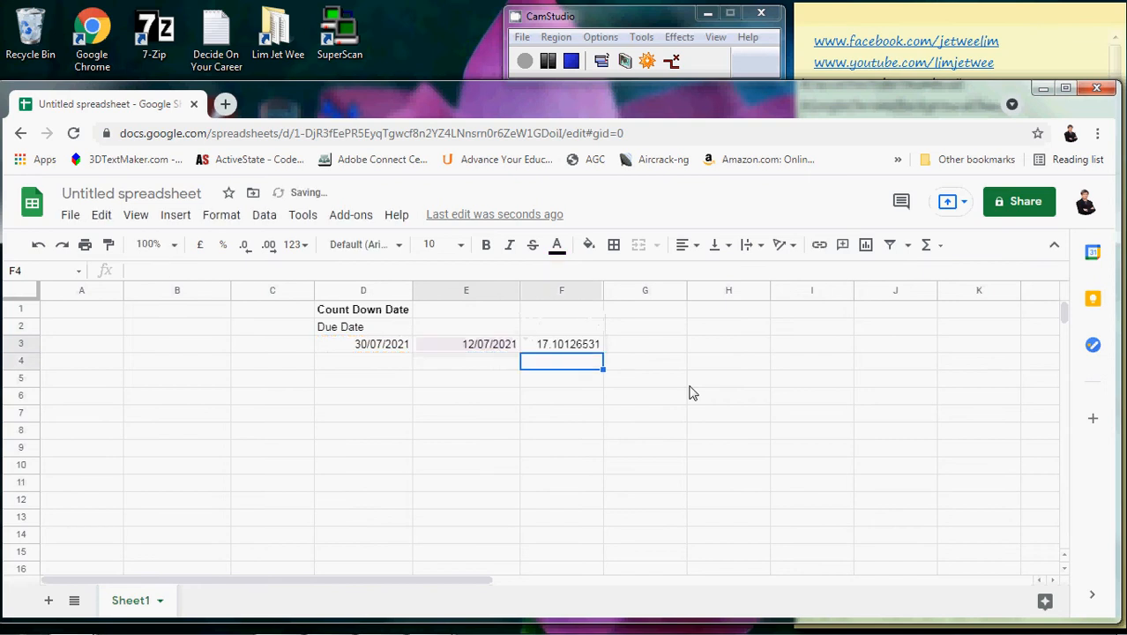
click(561, 344)
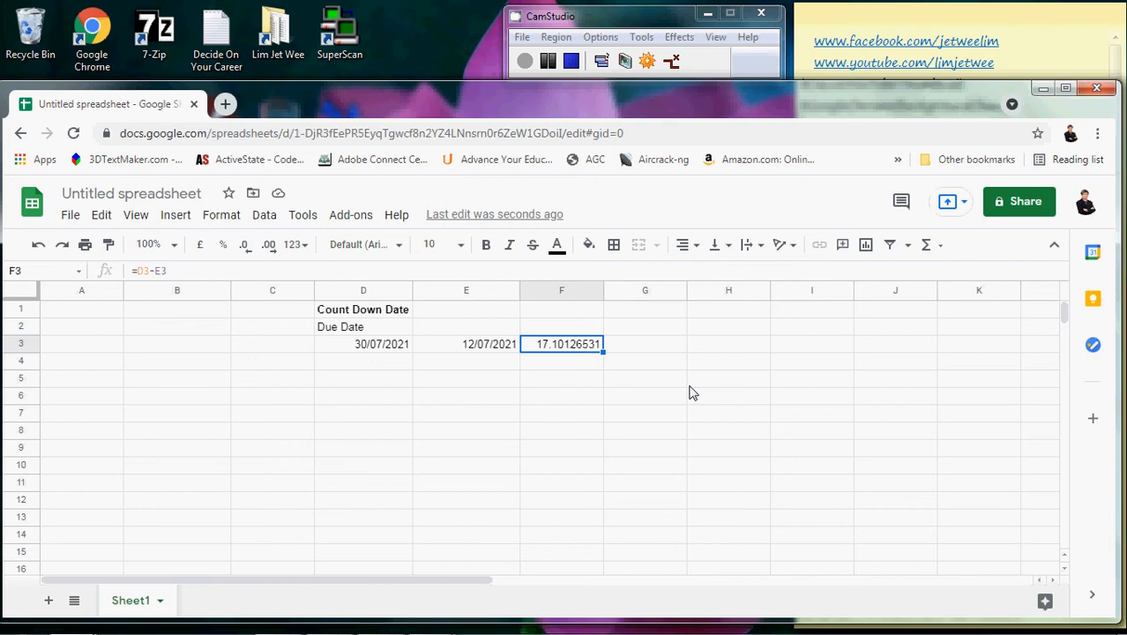
mouse_move(573, 365)
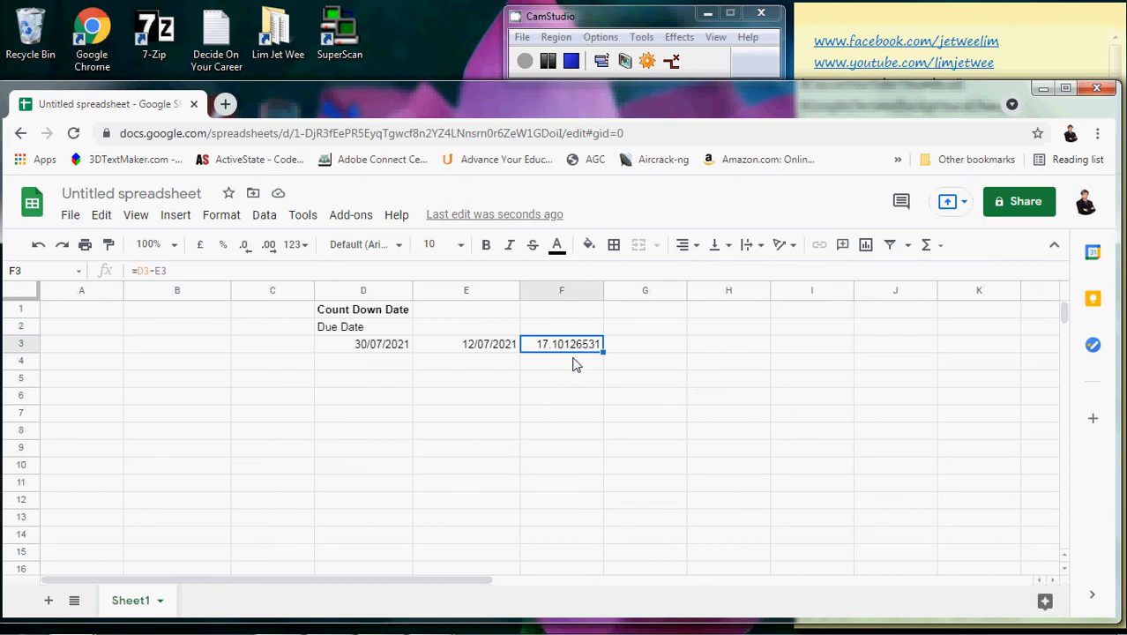
mouse_move(575, 355)
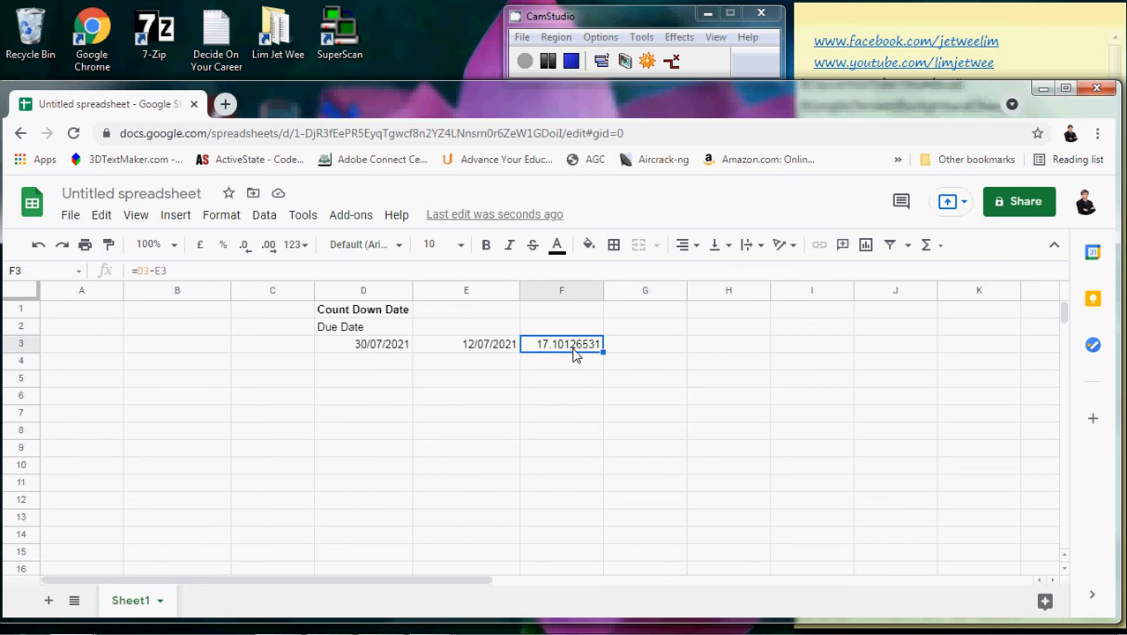
mouse_move(245, 244)
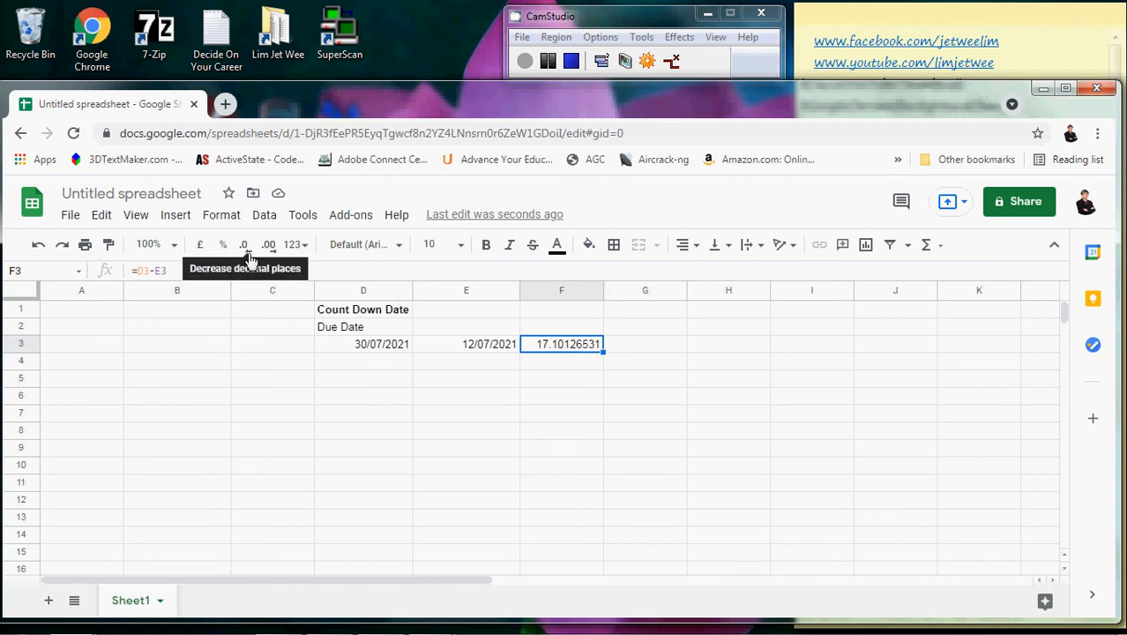
Decrease F3's decimal places until it shows 17, then check E3's formula
click(243, 244)
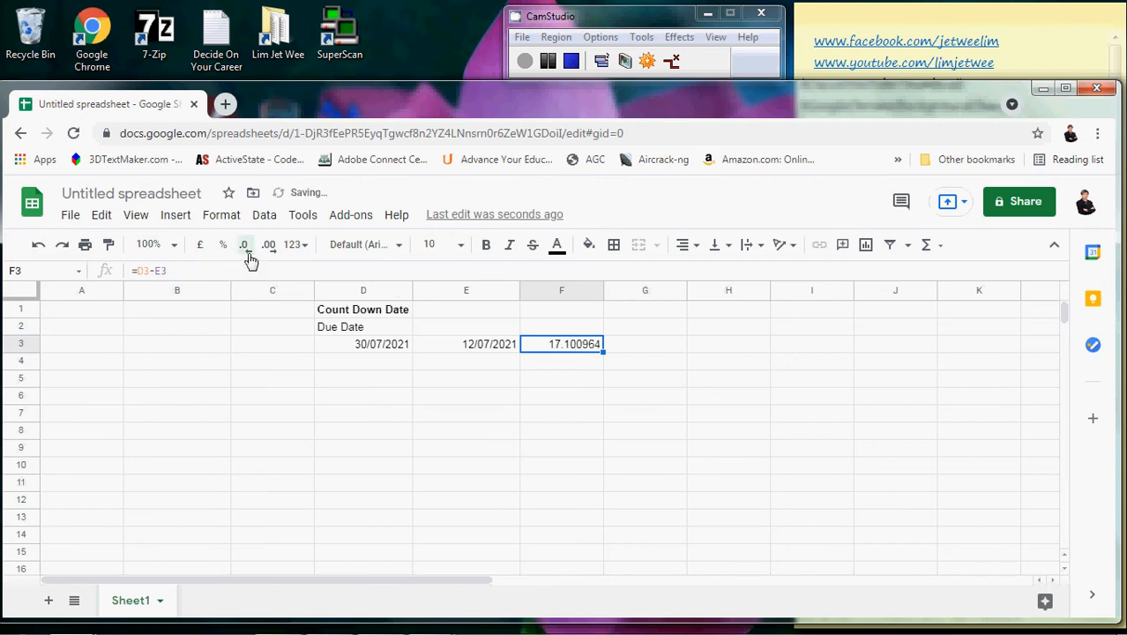
click(268, 244)
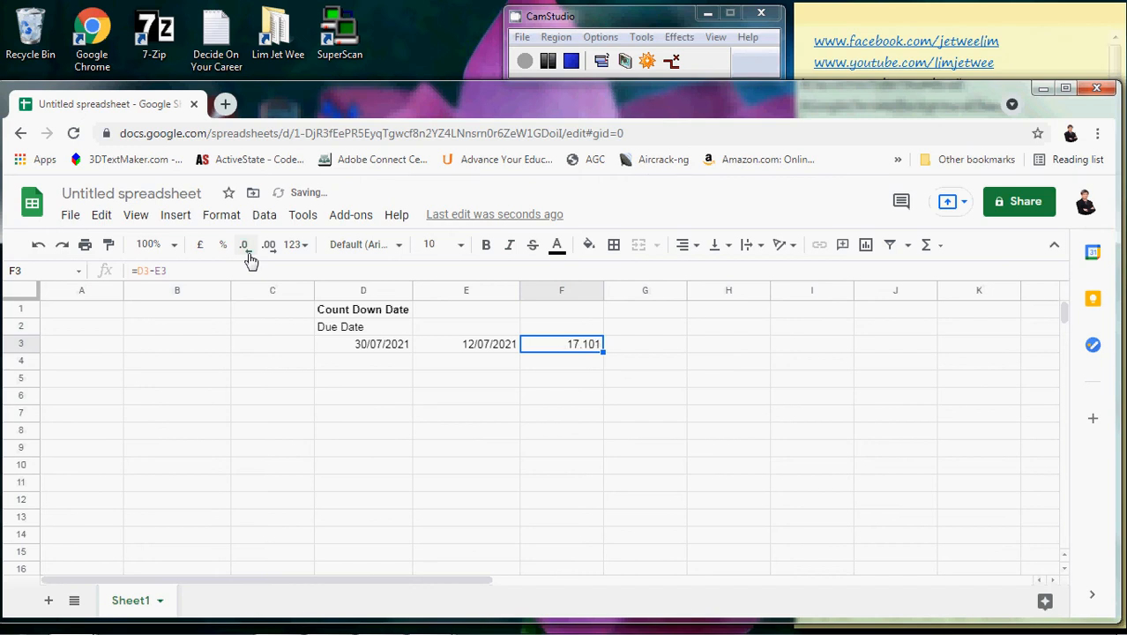
click(268, 245)
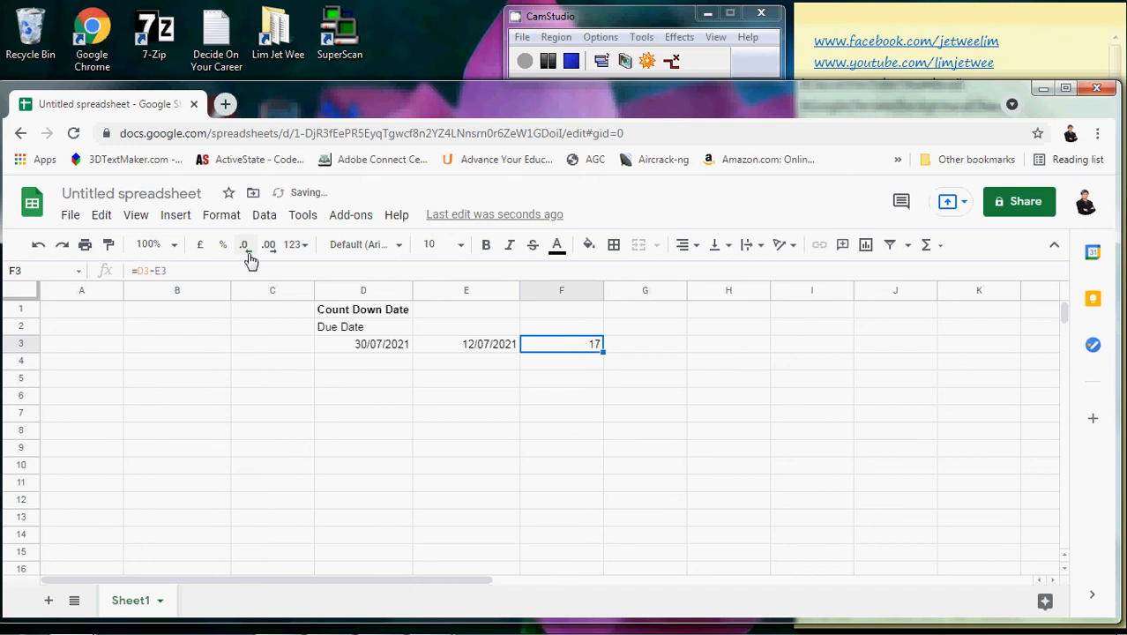
click(644, 344)
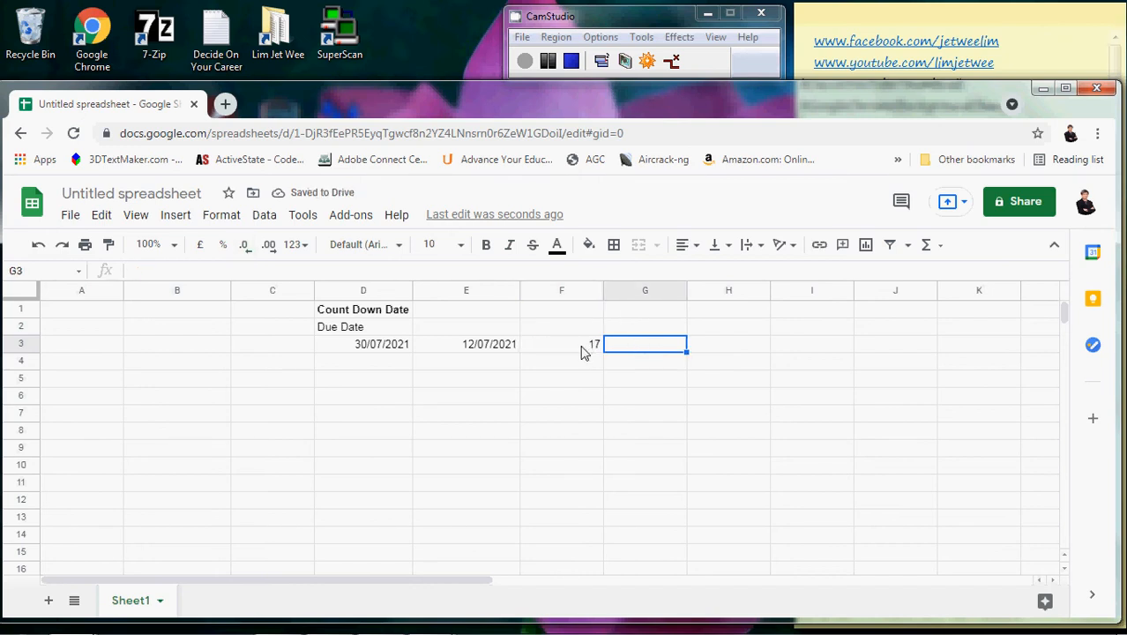
click(561, 344)
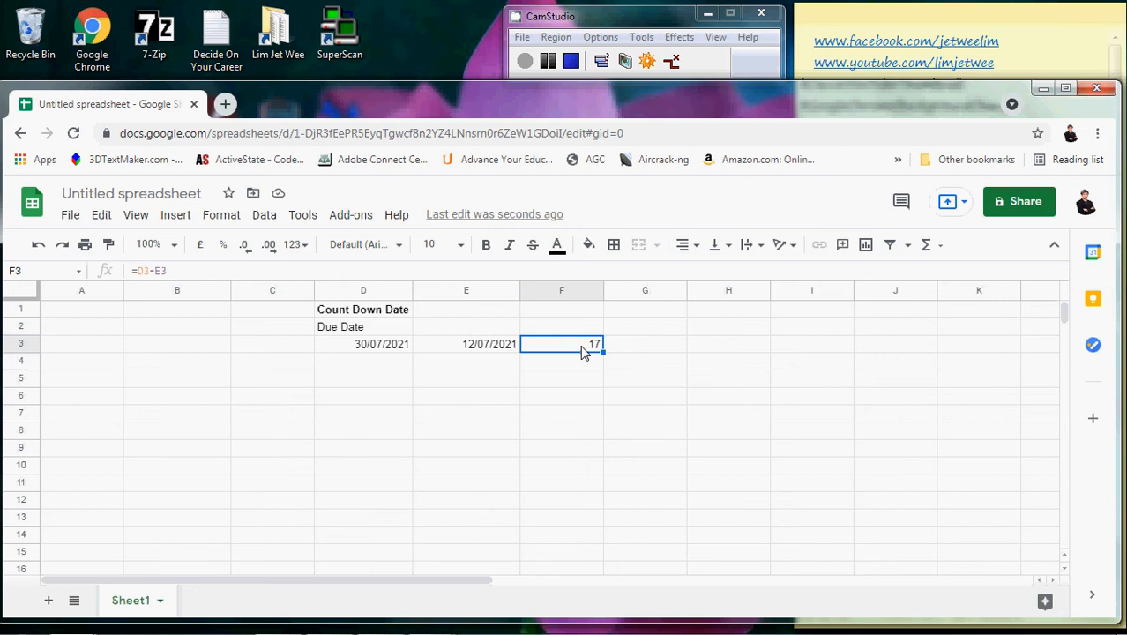
mouse_move(497, 357)
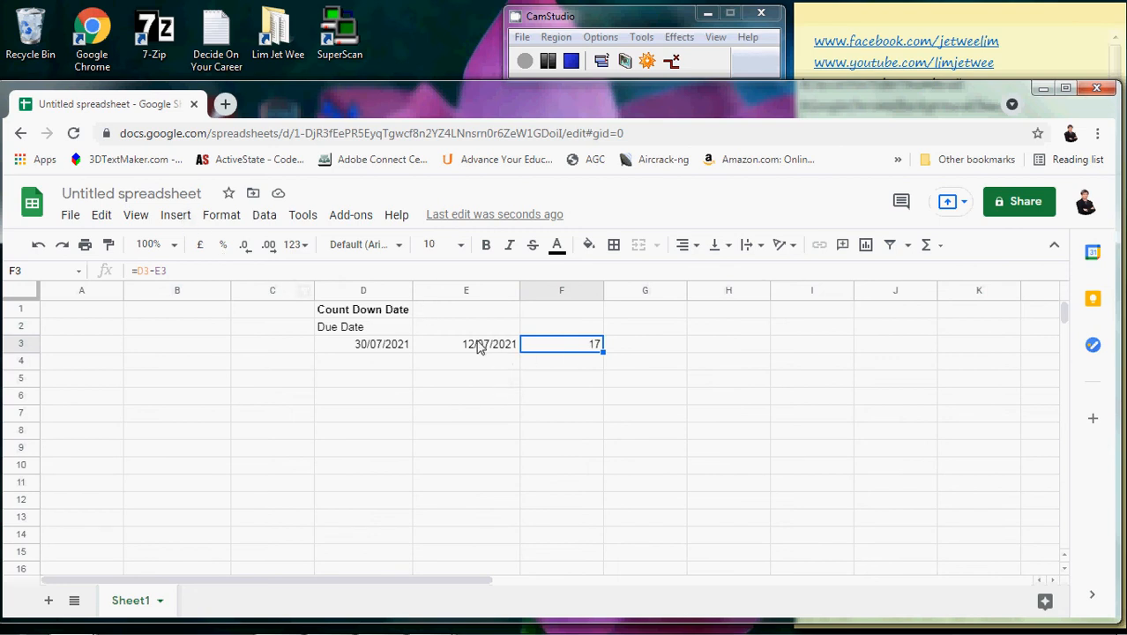
click(466, 344)
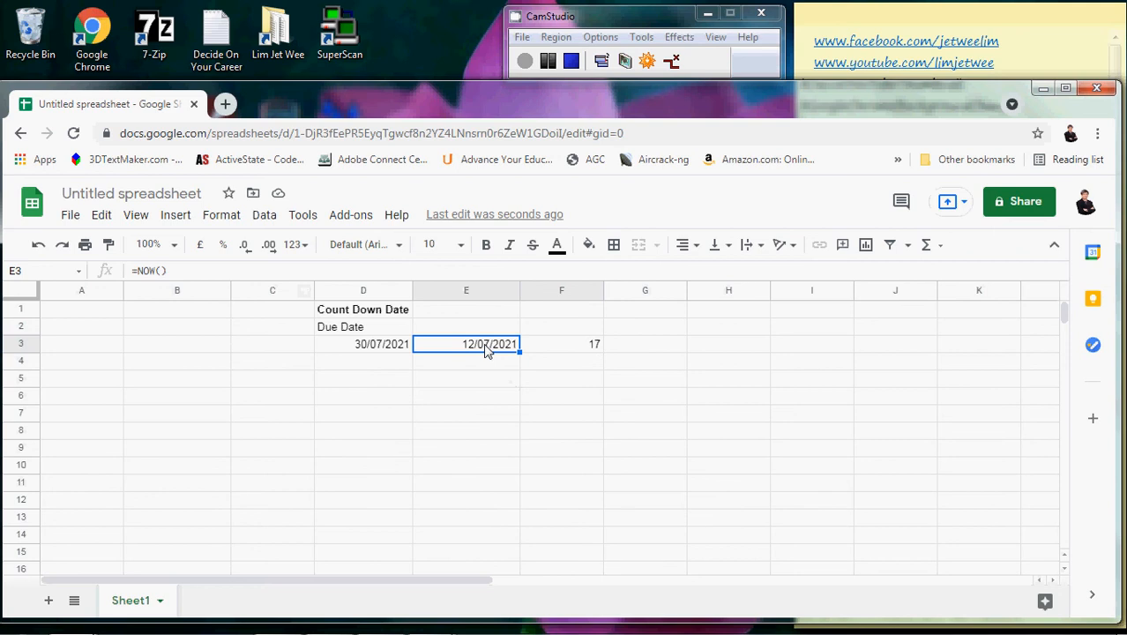
mouse_move(475, 356)
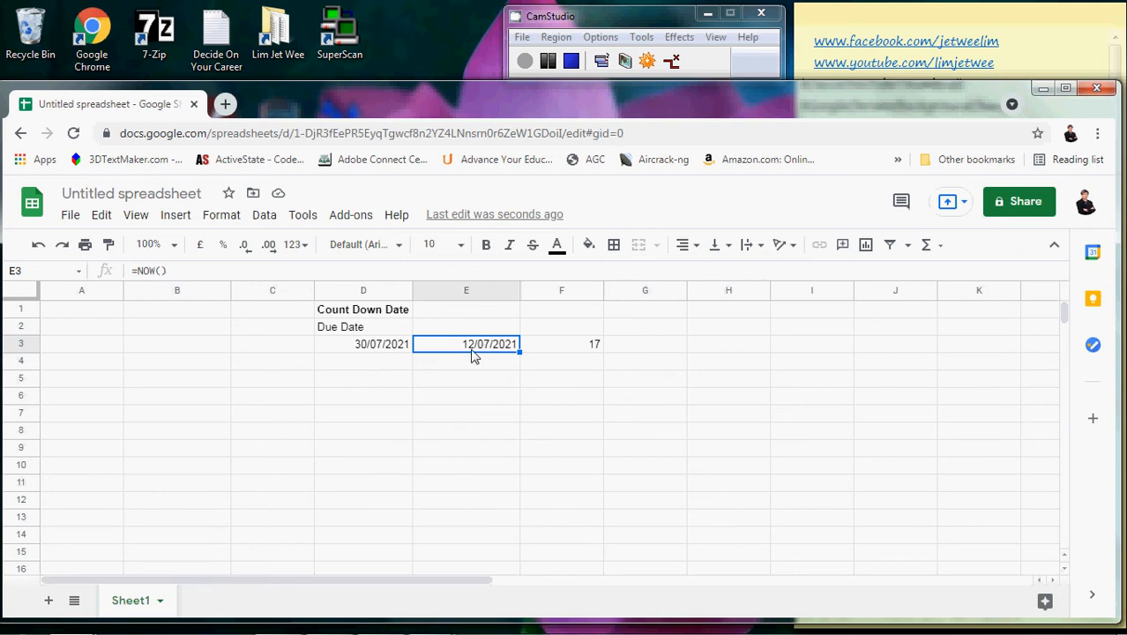
mouse_move(392, 353)
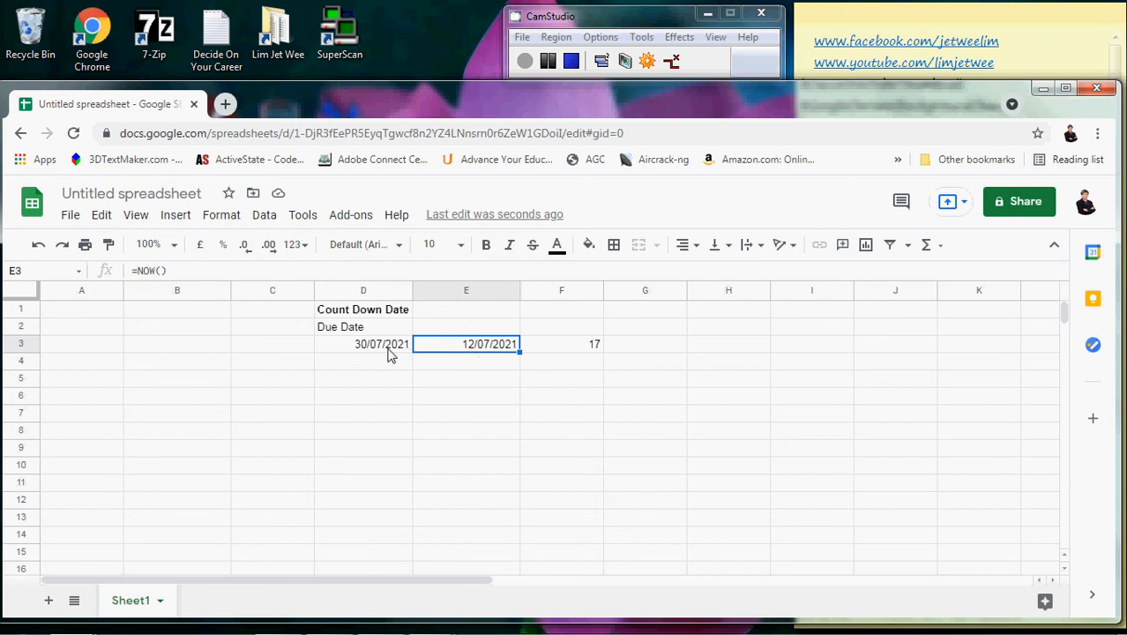
mouse_move(567, 354)
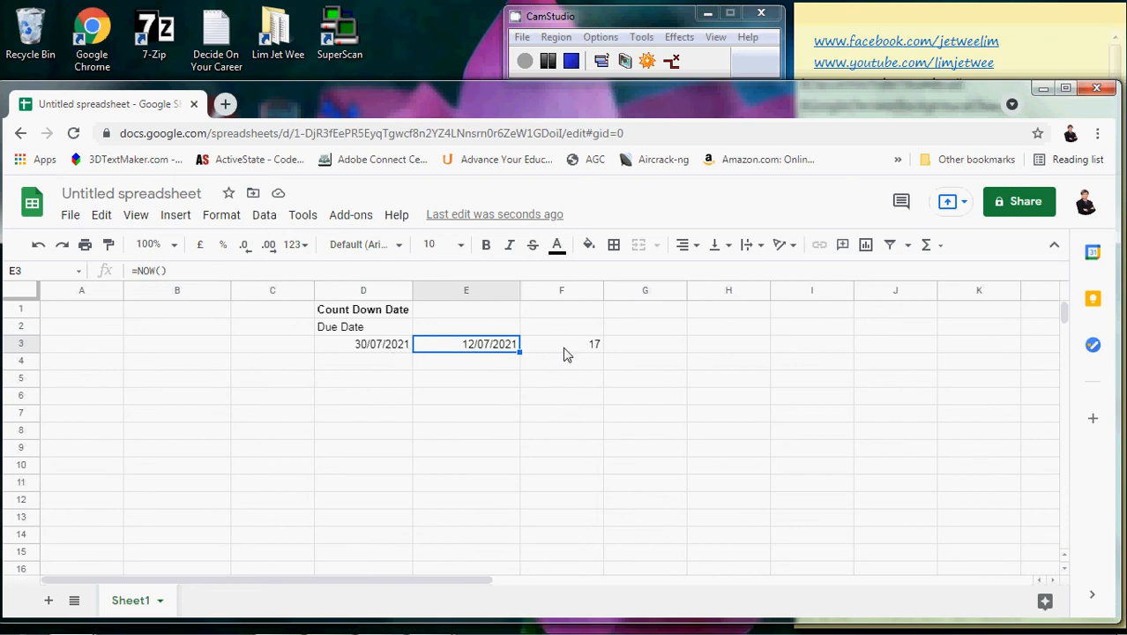
Type 'Remaining Days' into F2, correct the spelling, and confirm it
click(562, 326)
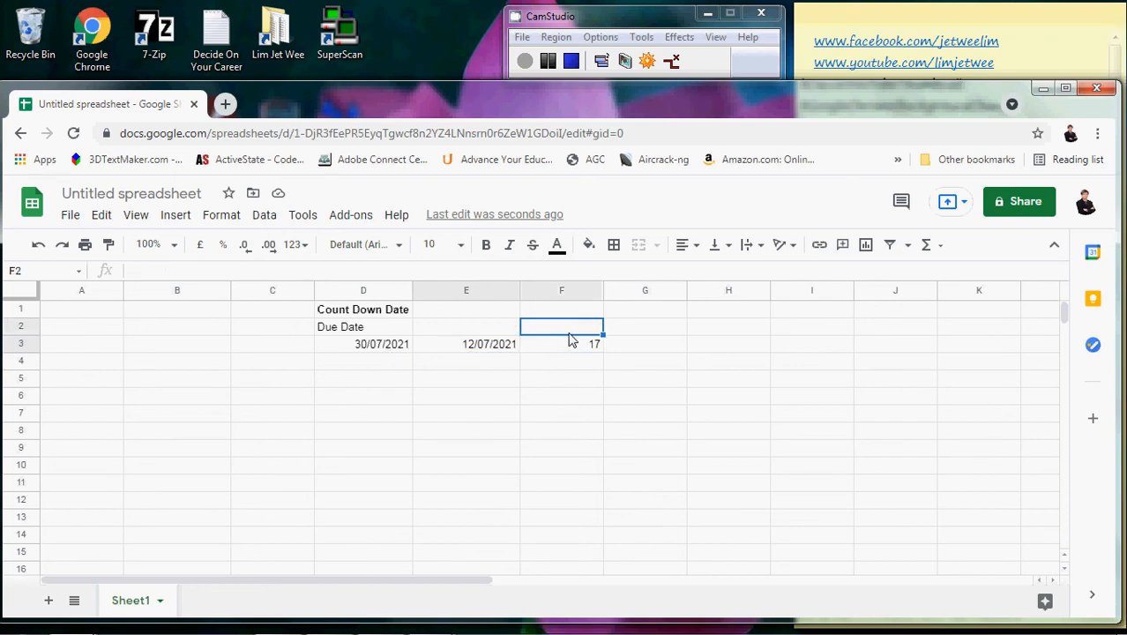
text(Remain)
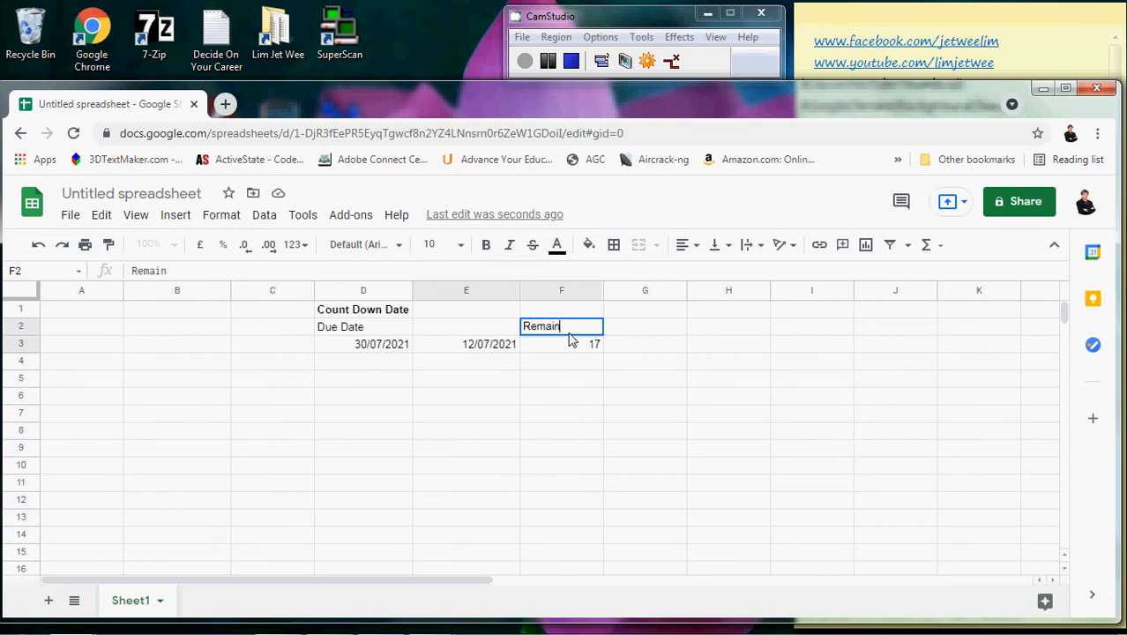
text(g)
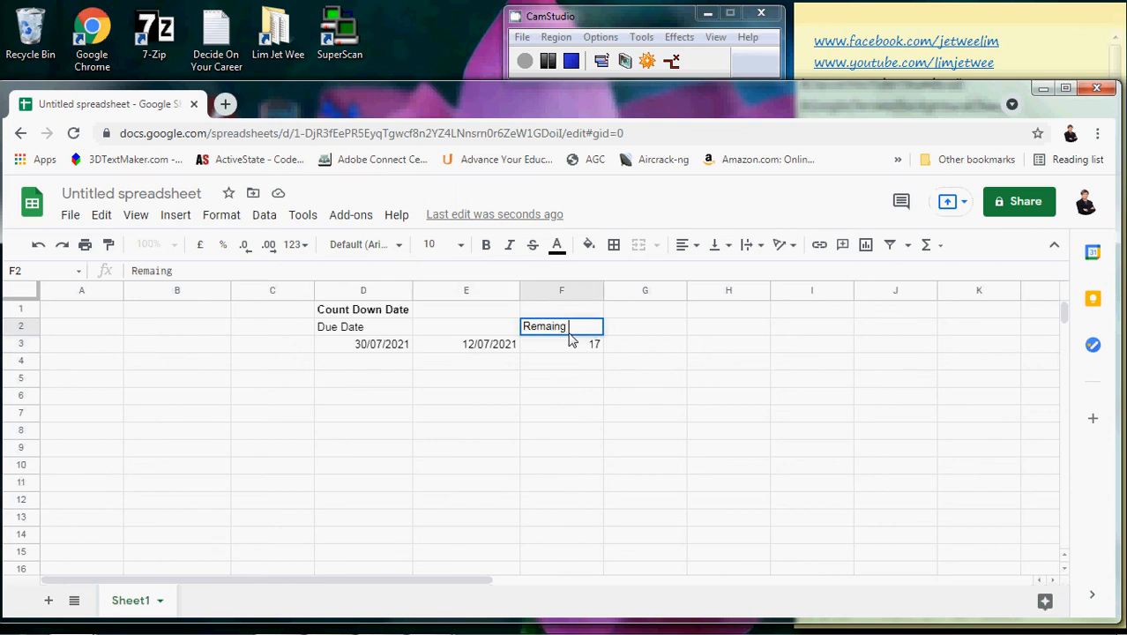
text(Day)
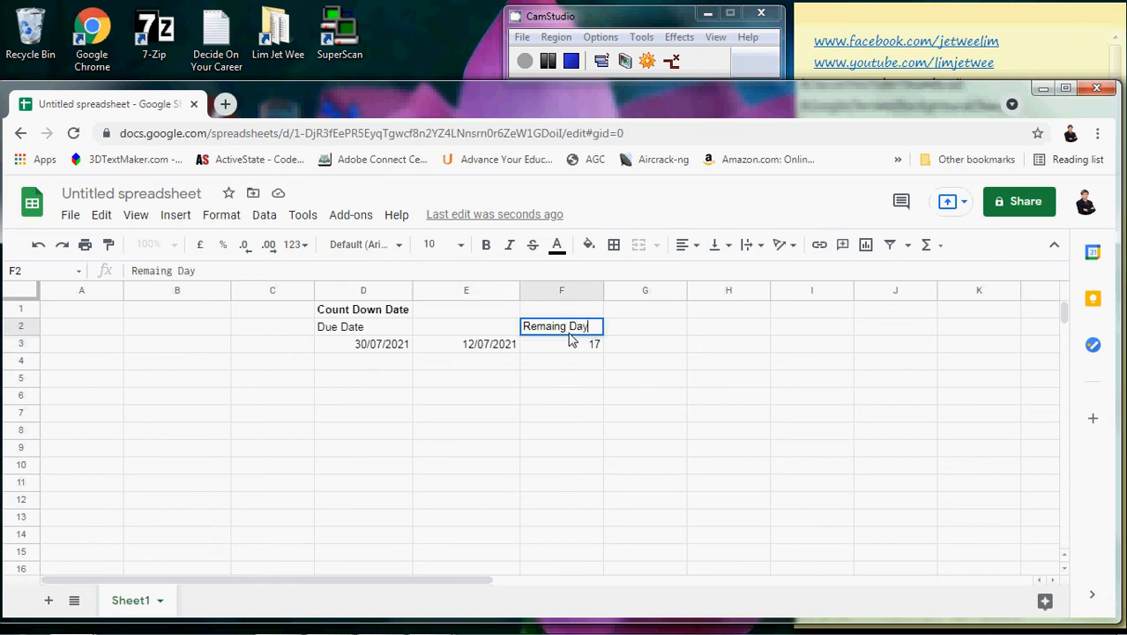
text(s)
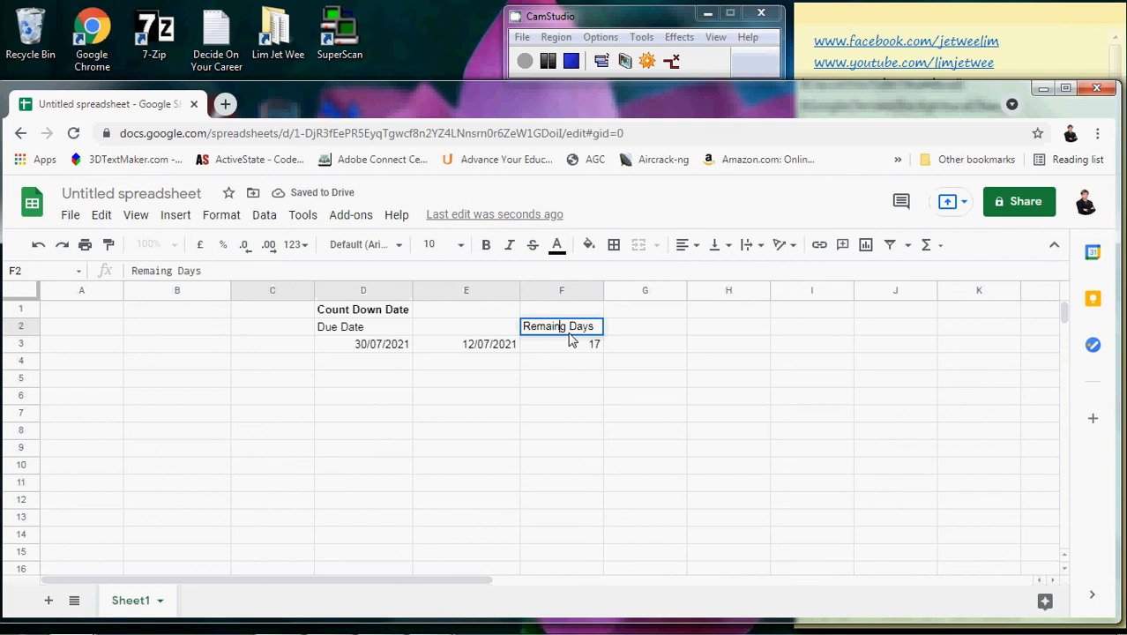
click(362, 244)
text(in)
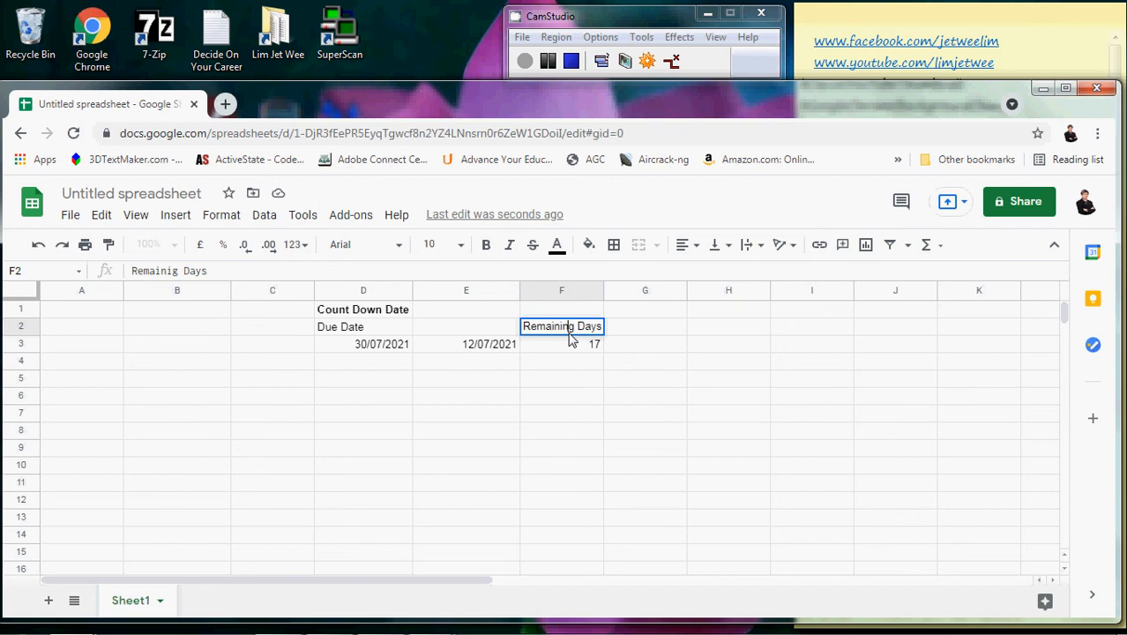
click(562, 344)
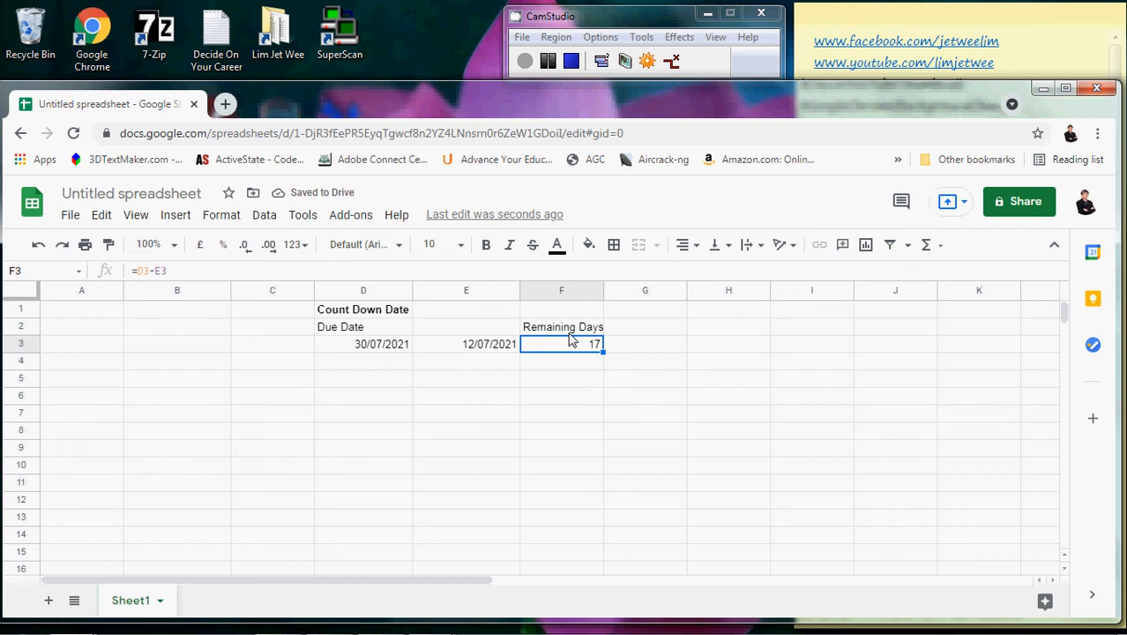
mouse_move(623, 418)
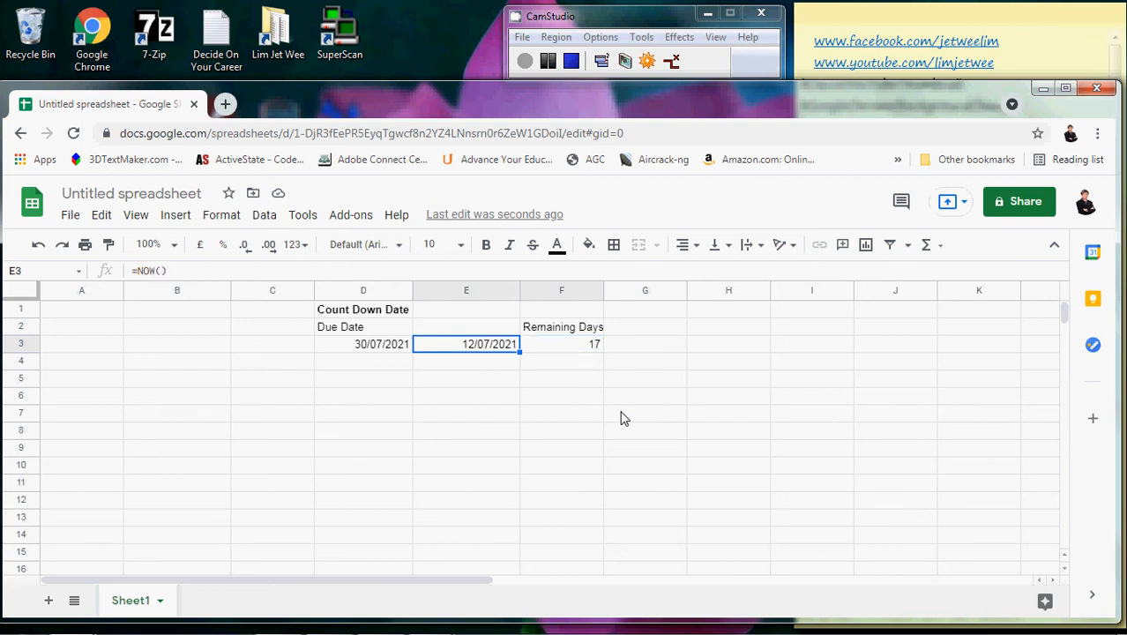
click(561, 344)
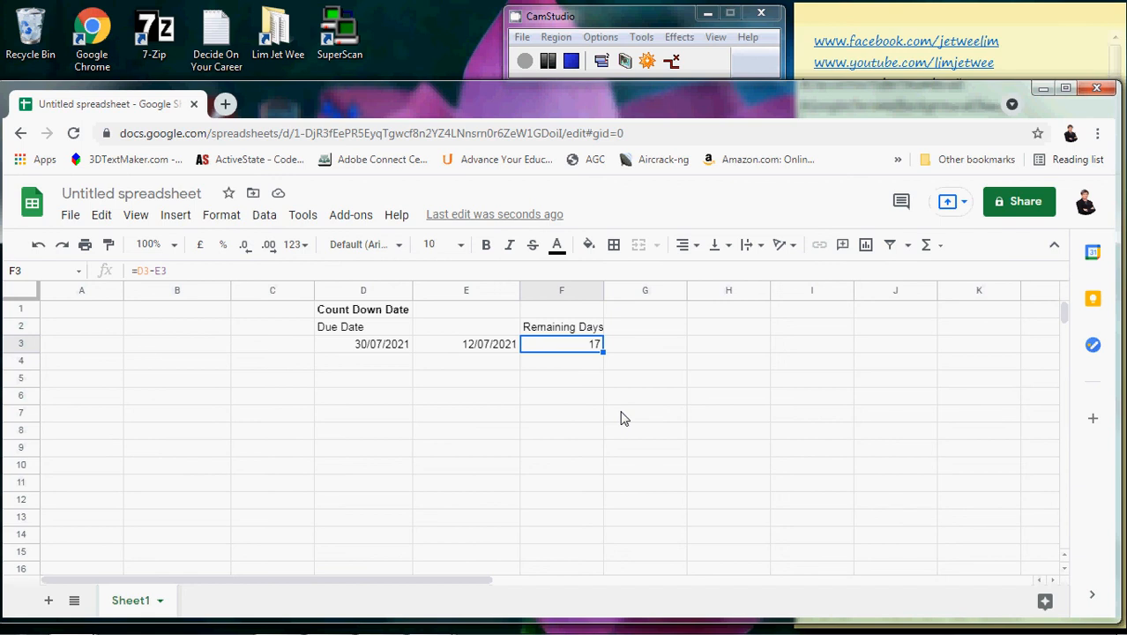
double_click(561, 343)
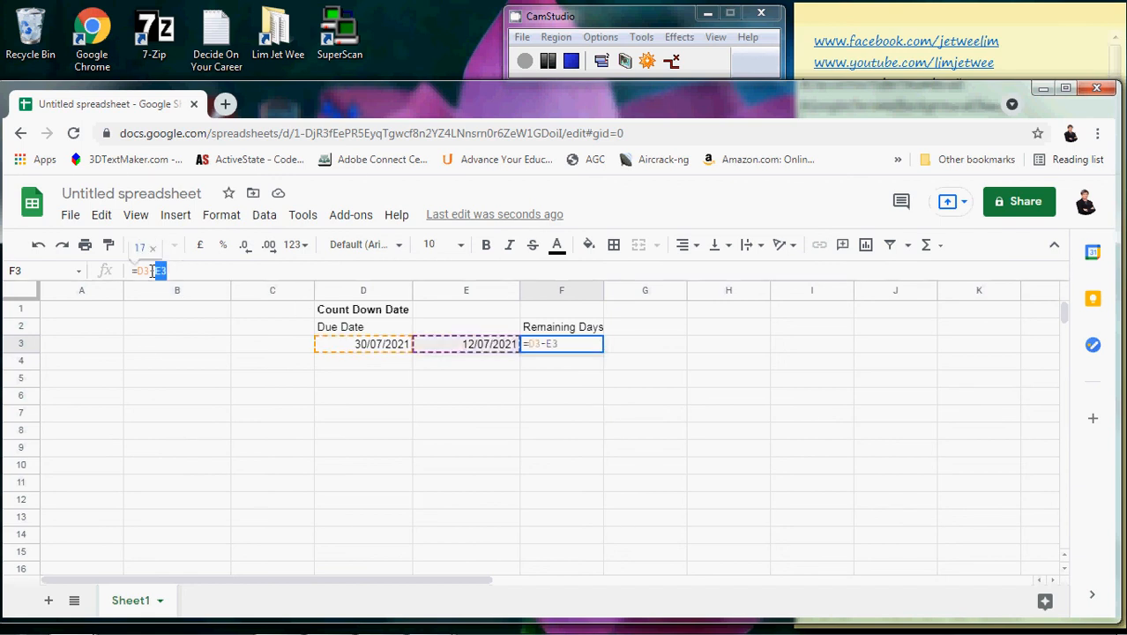